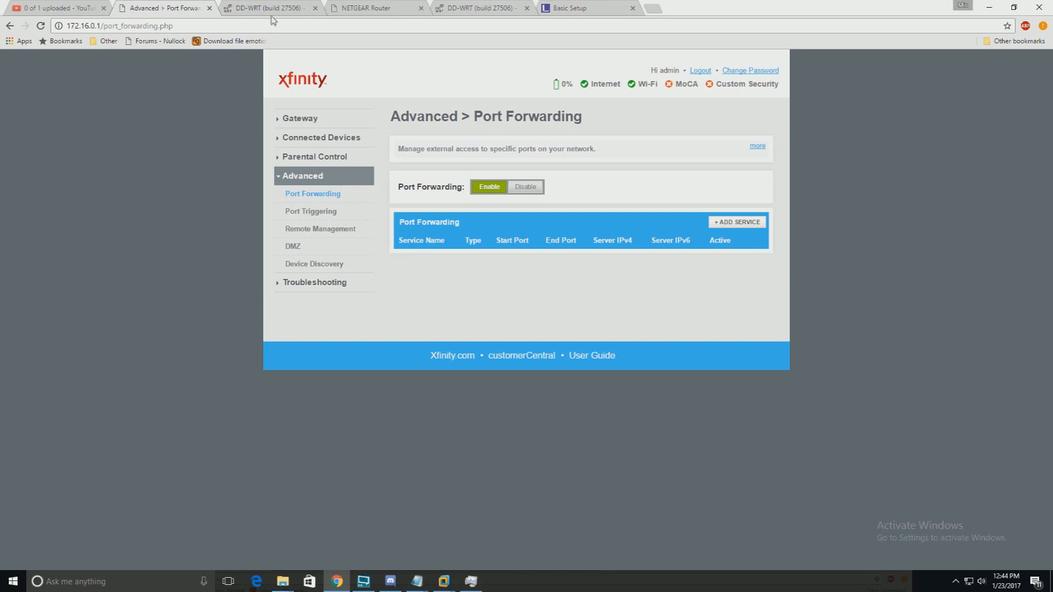
Browse the NETGEAR and Linksys router tabs, then return to the Xfinity port forwarding page
click(370, 7)
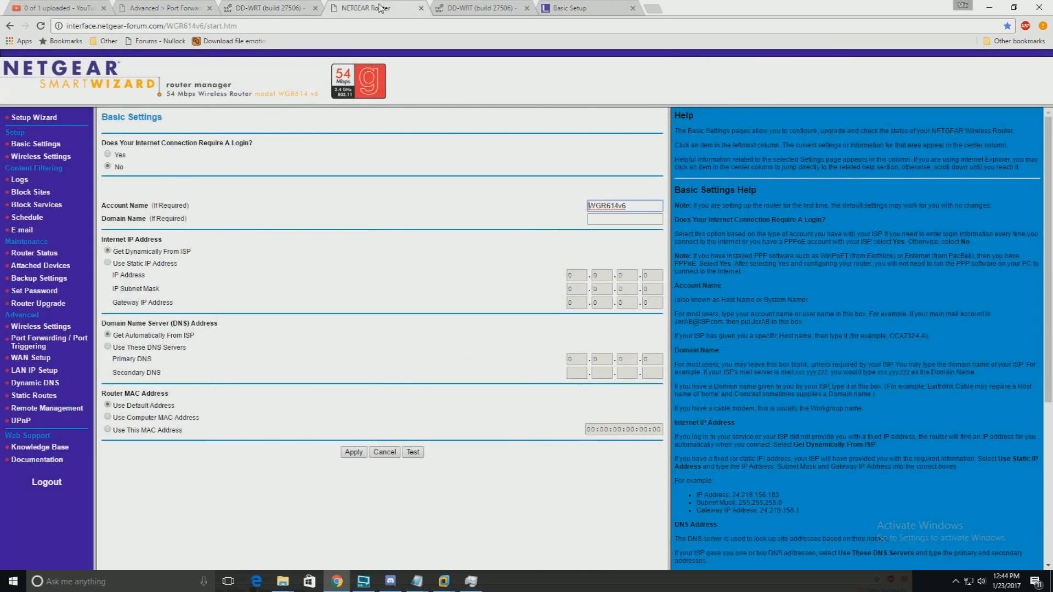
click(479, 7)
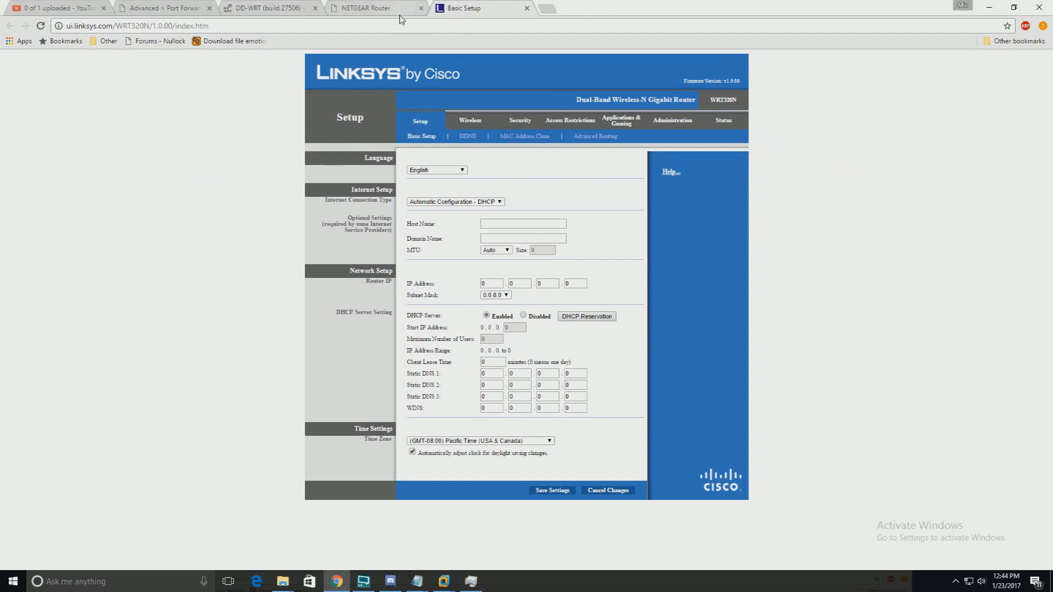
mouse_move(548, 12)
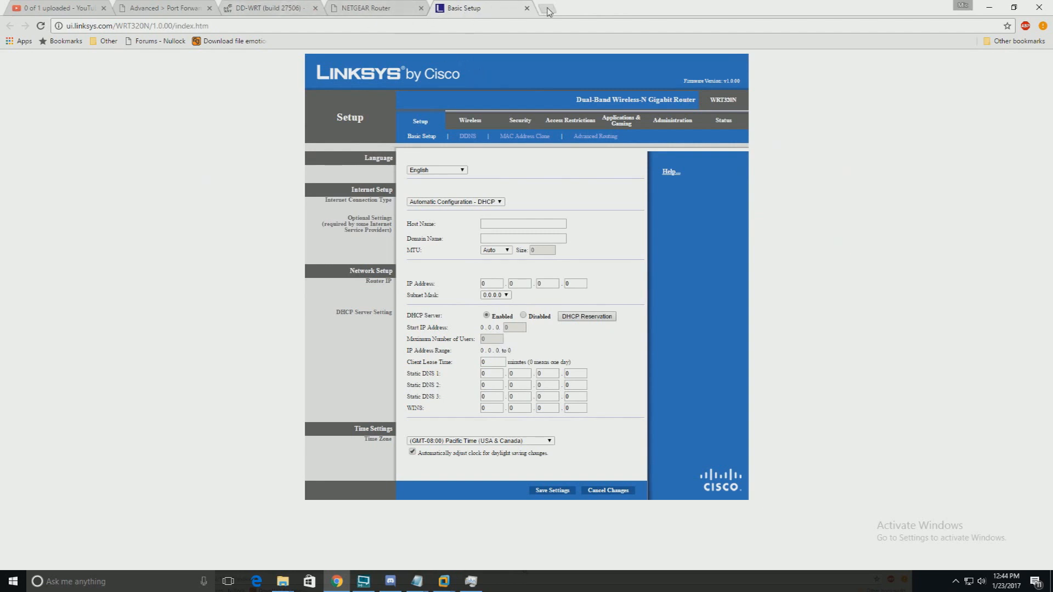
click(161, 8)
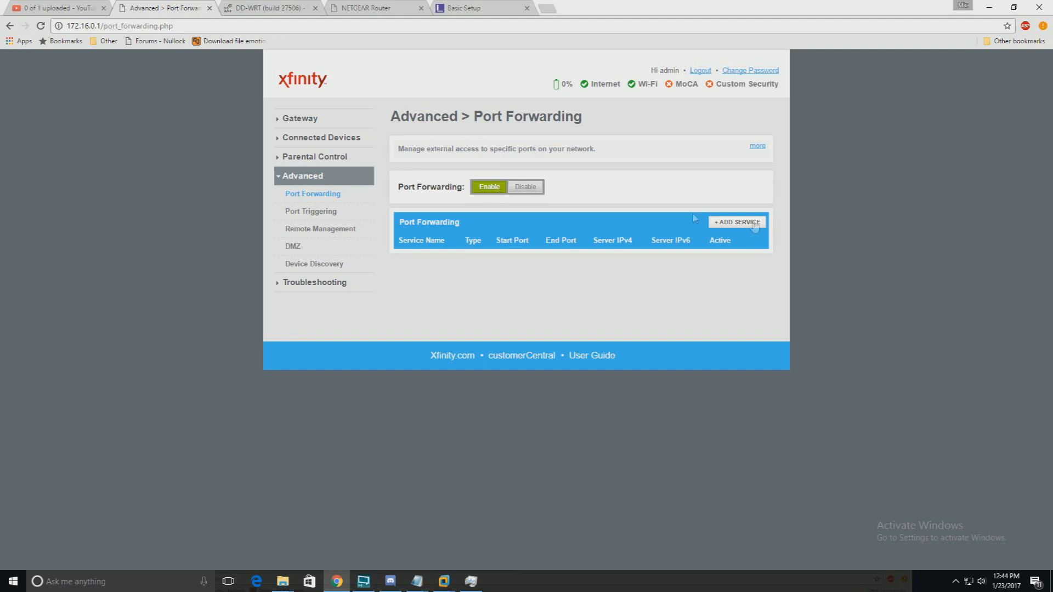
Add a new Xfinity port-forward service named HTTP
click(736, 223)
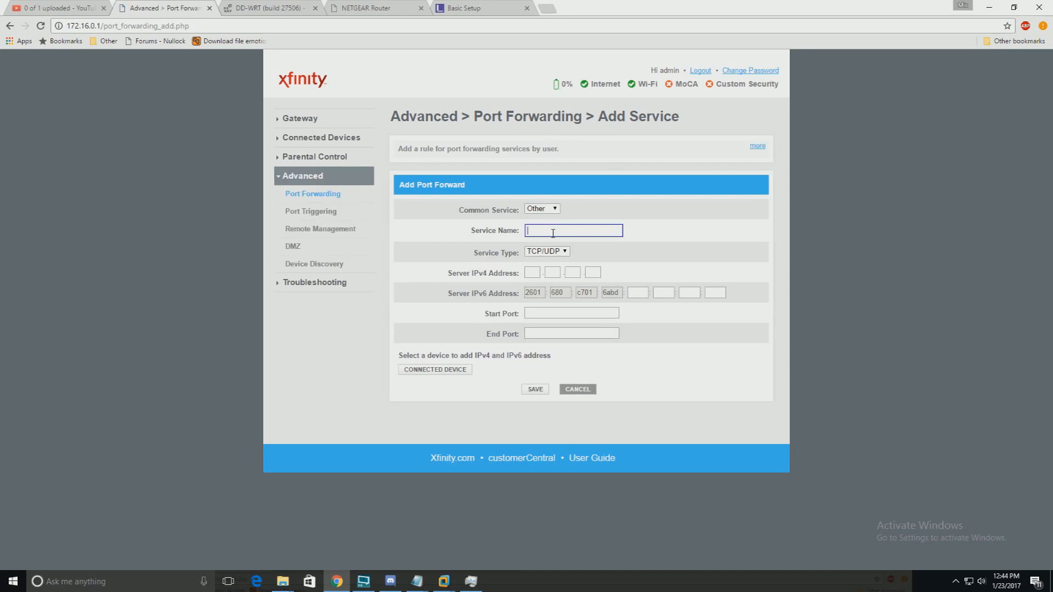
text(A)
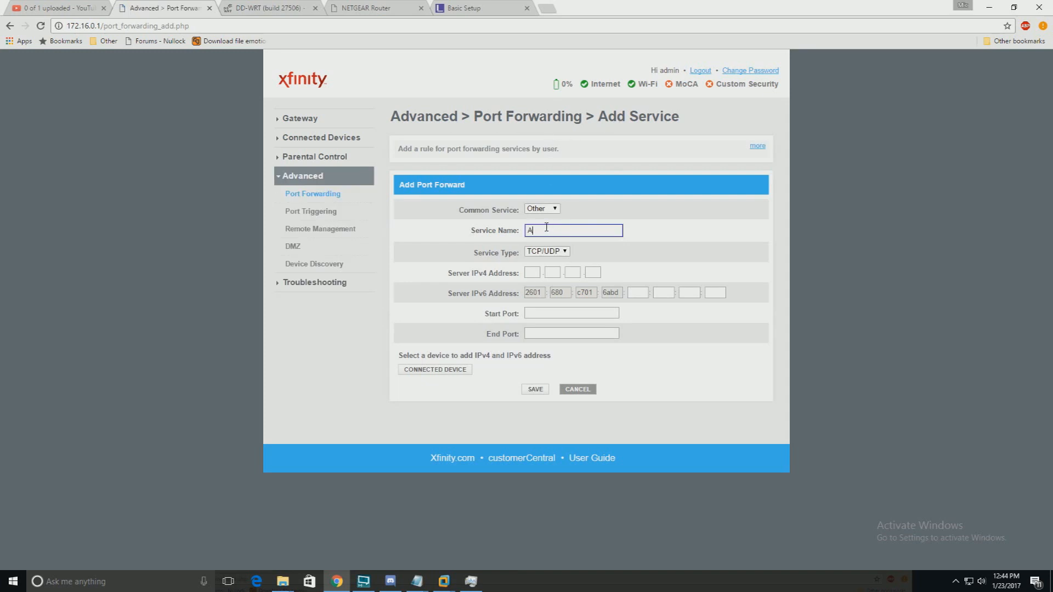
text(HTTP)
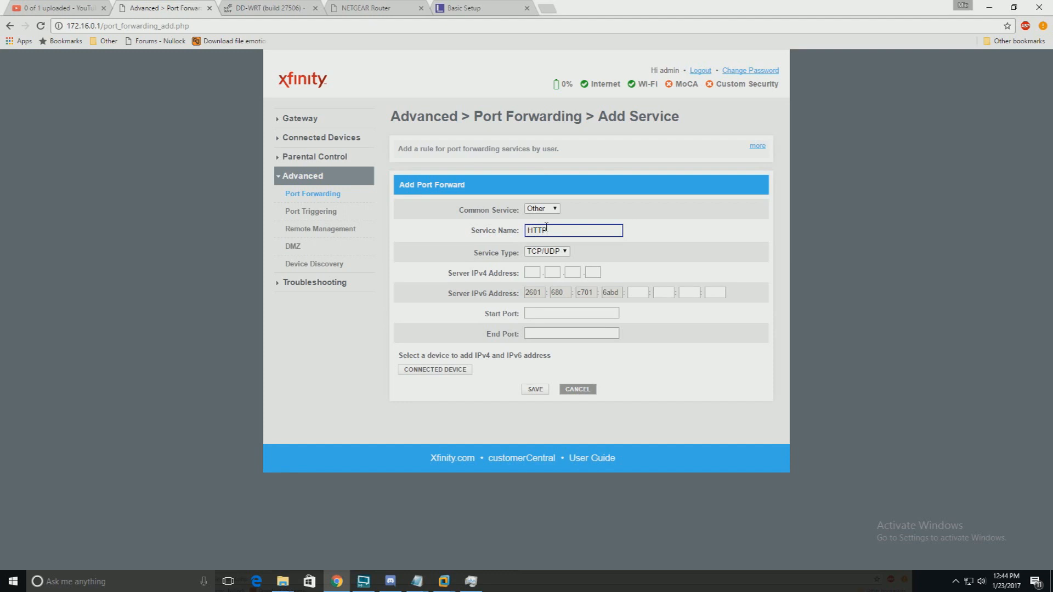
double_click(537, 231)
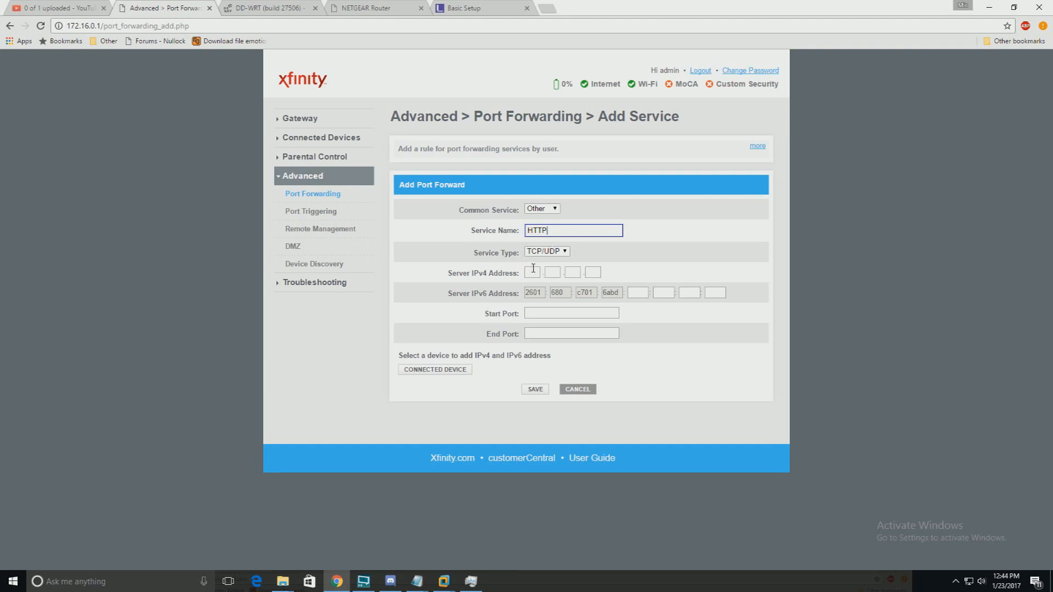
Run ipconfig in Command Prompt and highlight the Ethernet IPv4 address 192.168.1.49
click(532, 272)
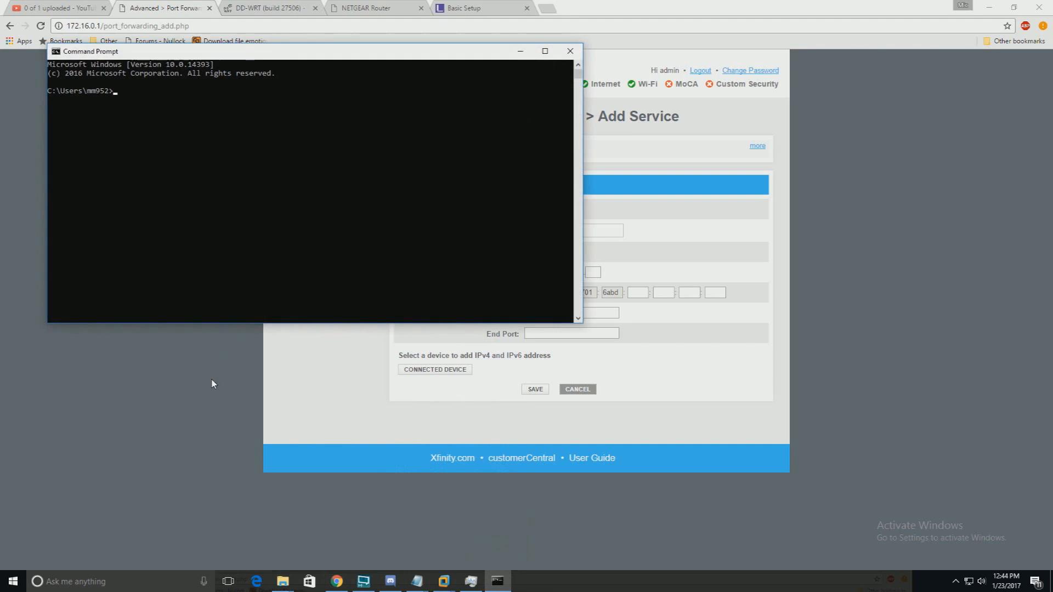
text(iupconfig)
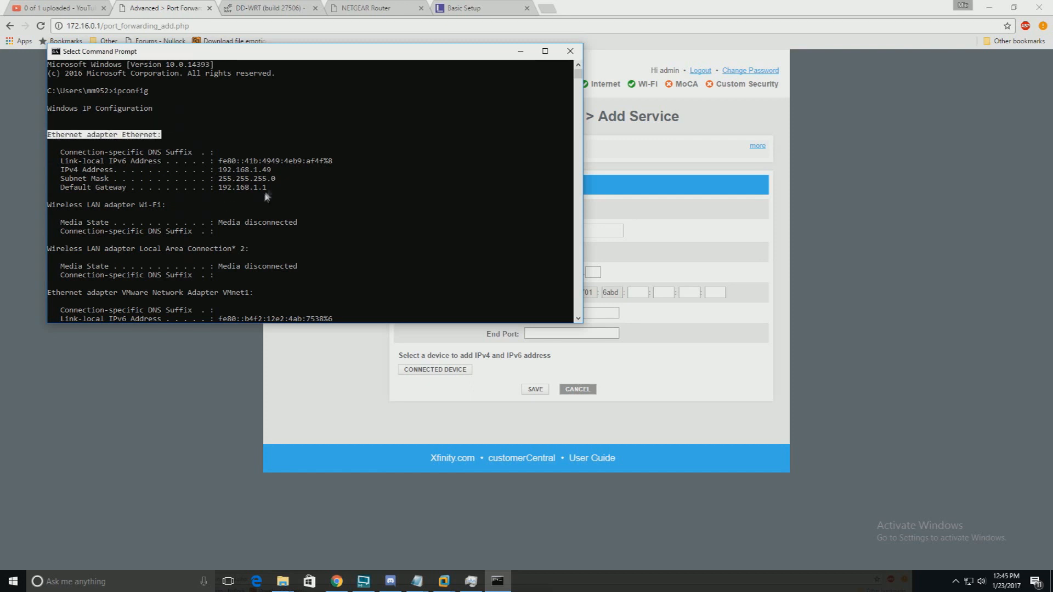
double_click(246, 169)
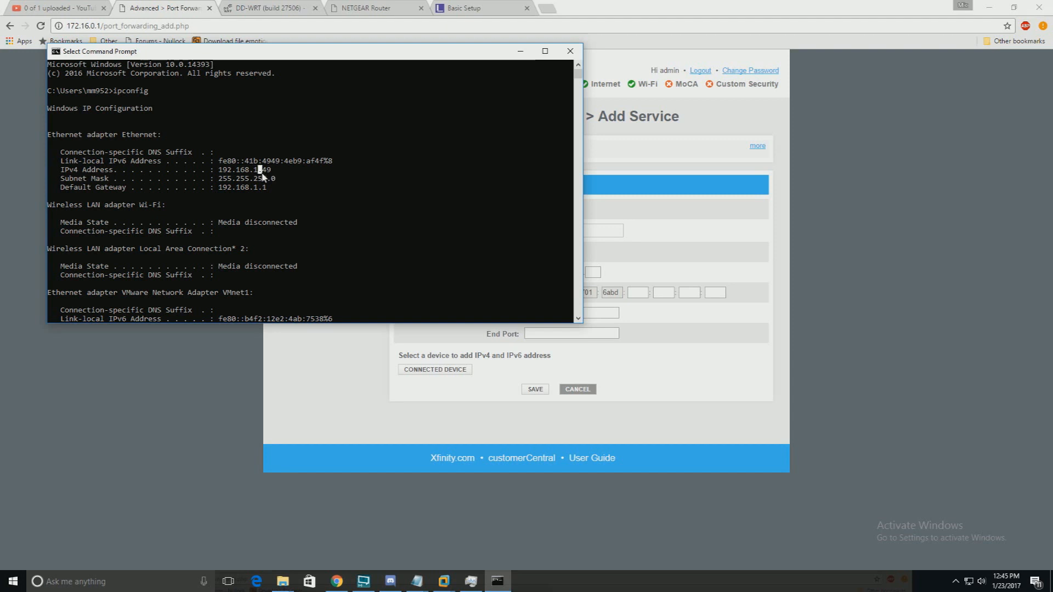
double_click(86, 169)
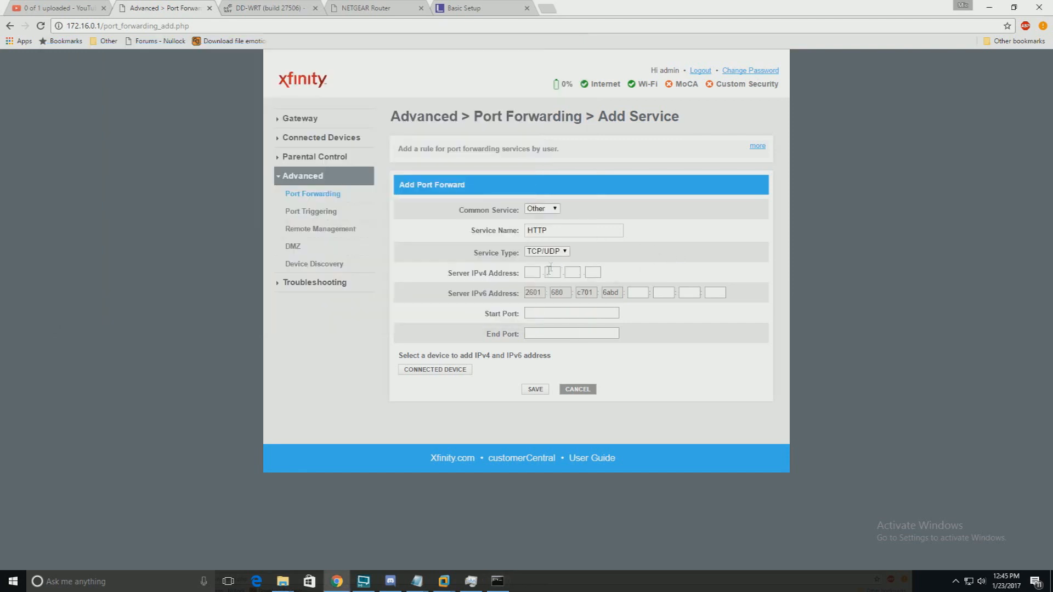
Enter server address 192.168.1.49 with start and end ports 80 for the HTTP rule
text(192)
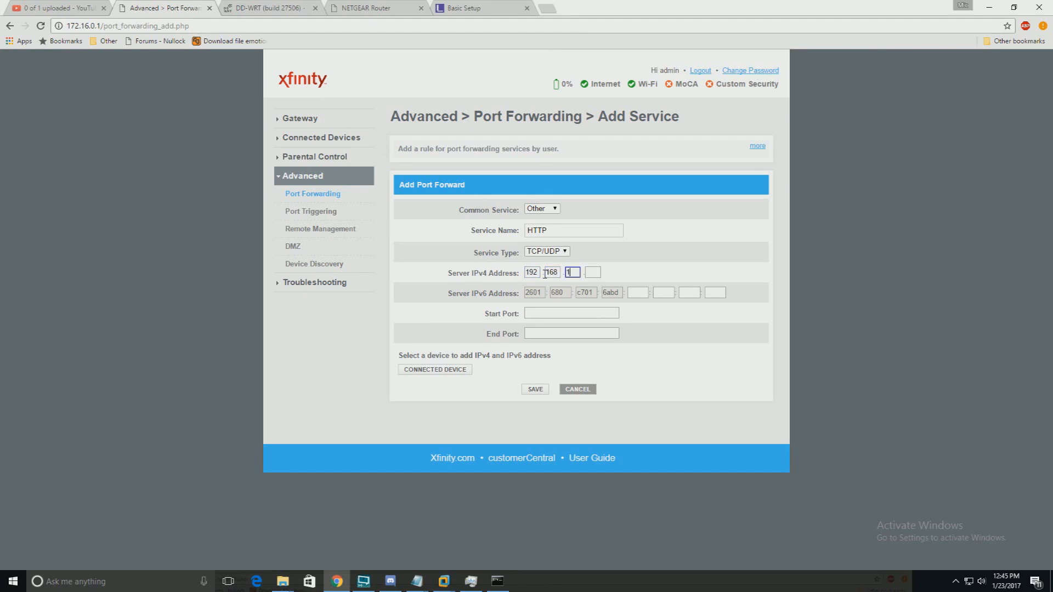
text(49)
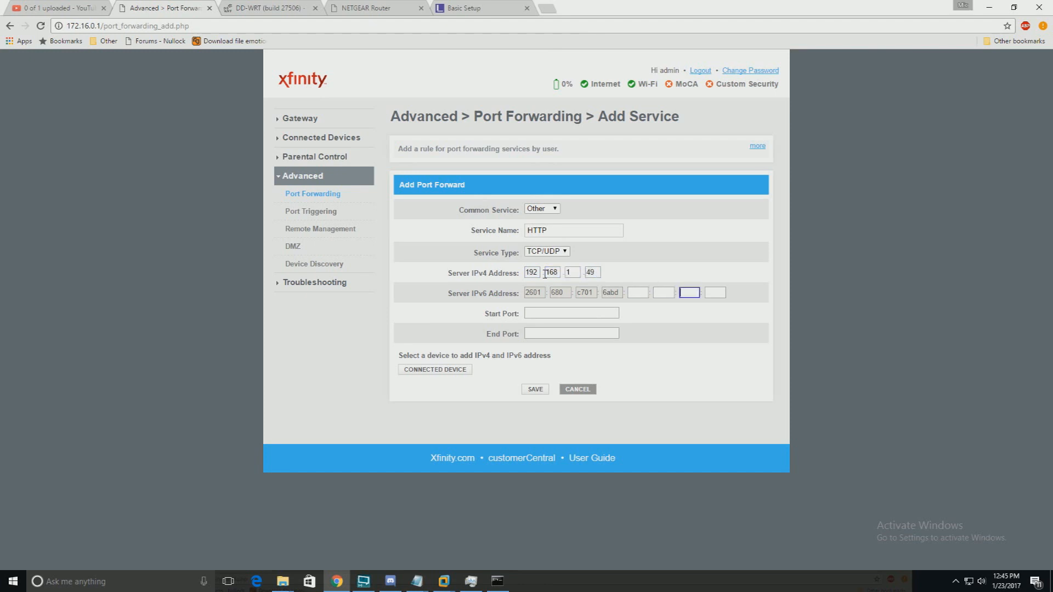
text(80)
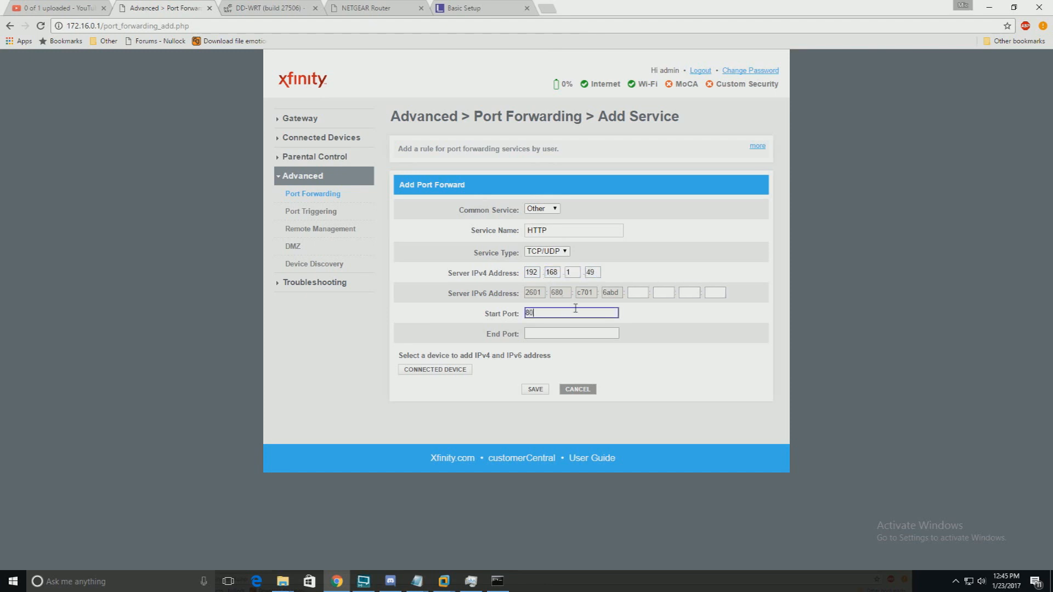
text(80)
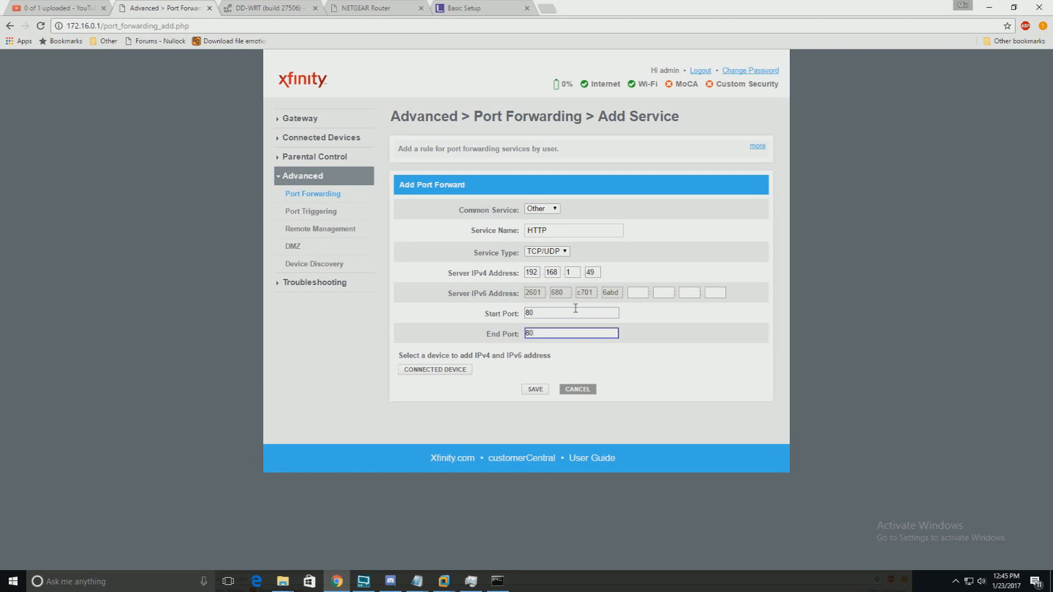
mouse_move(546, 411)
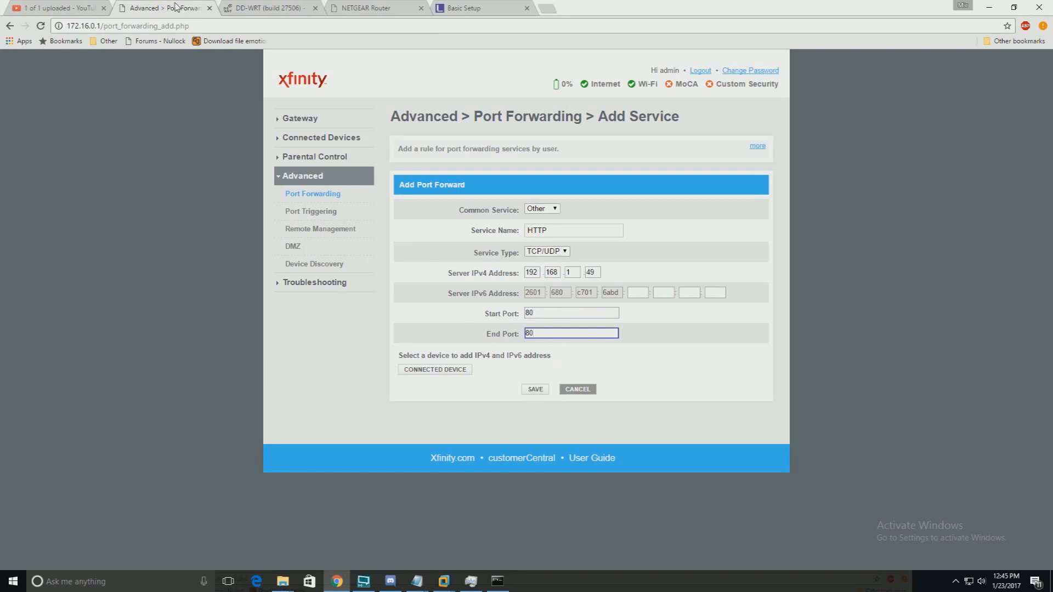
Browse DD-WRT Services, Setup and Access Restrictions, ending on NAT/QoS Port Forwarding with the Kali rule
click(161, 8)
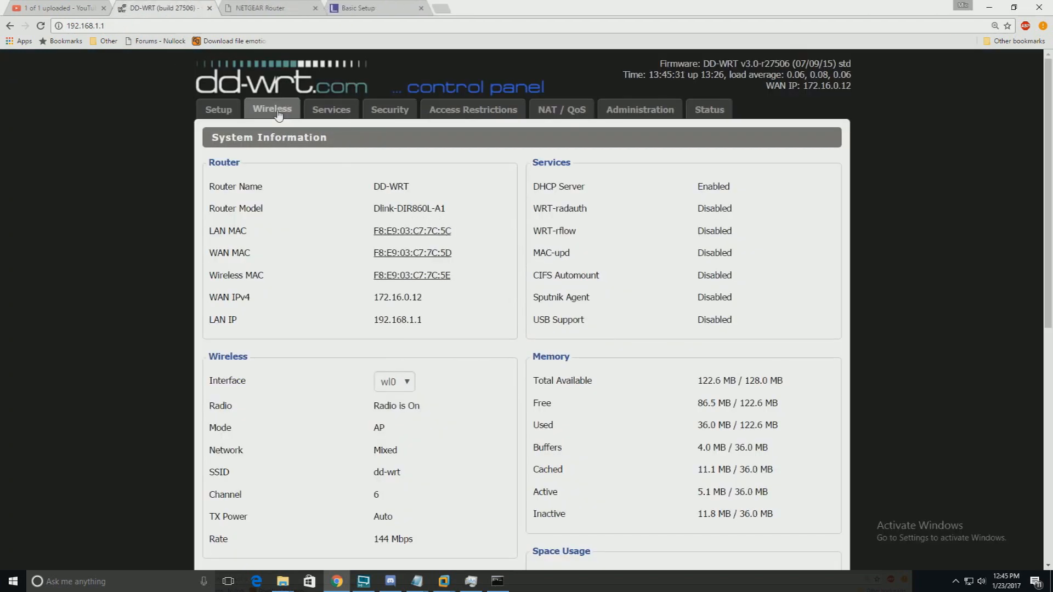
click(330, 109)
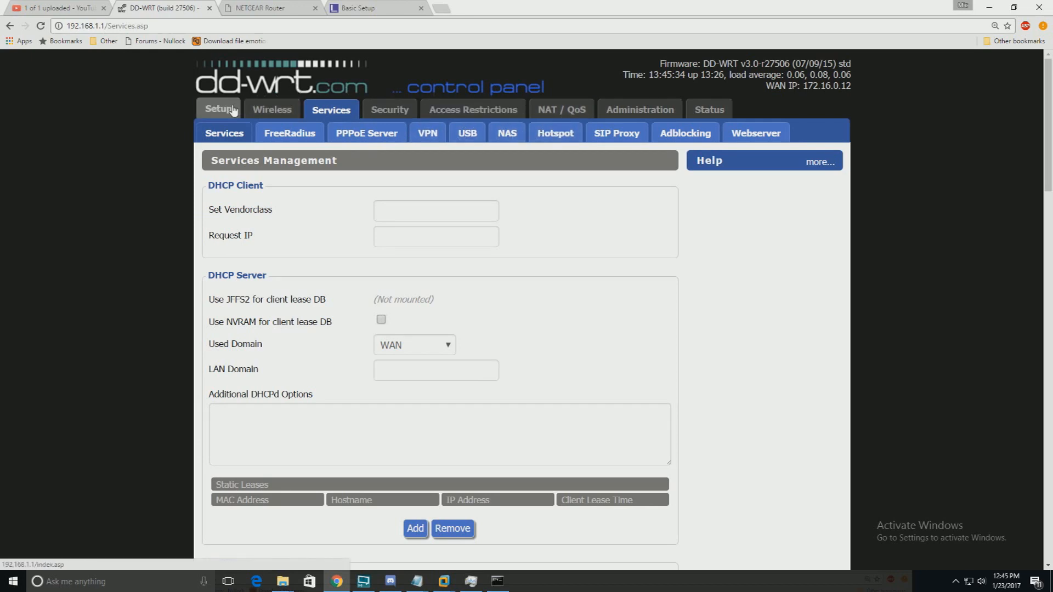
click(218, 110)
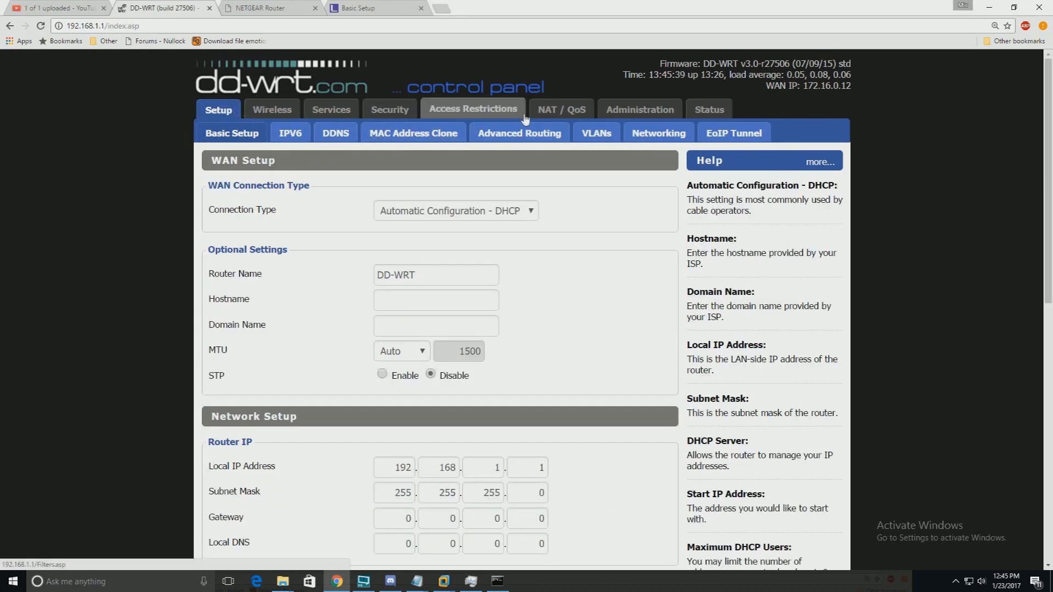
click(473, 109)
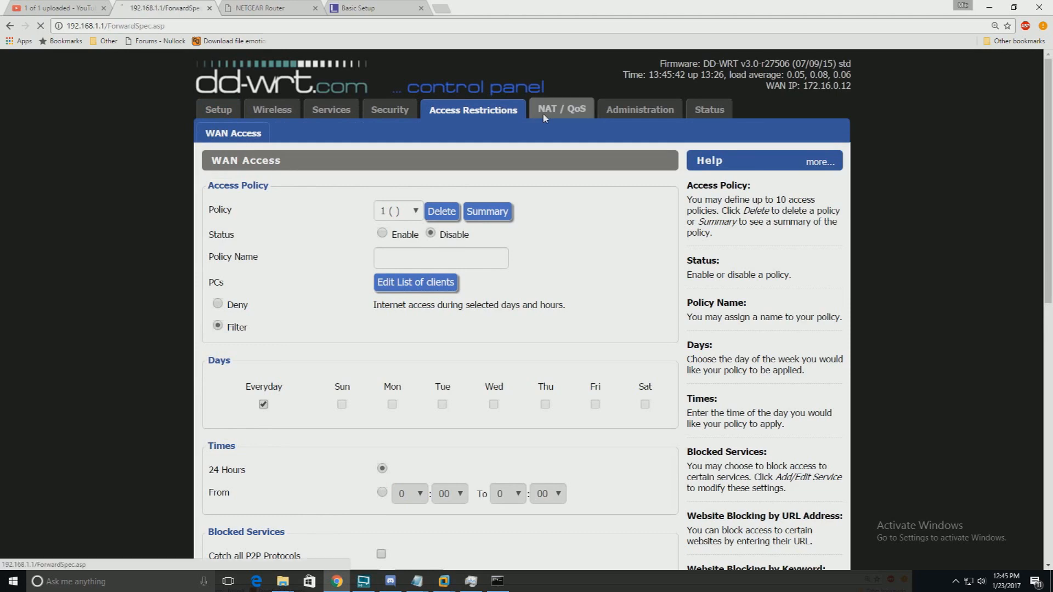
click(561, 109)
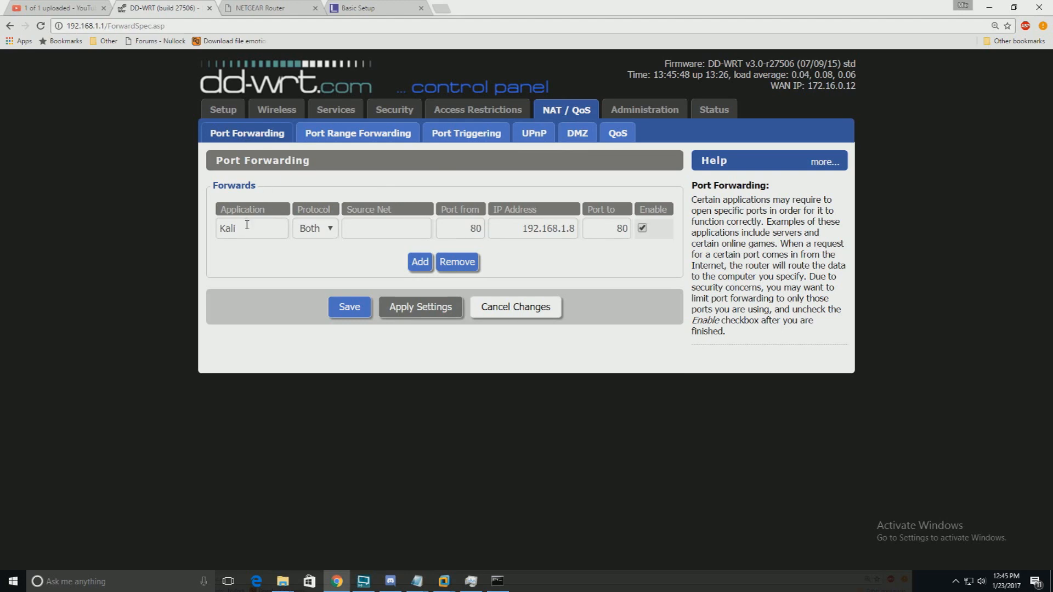
Replace the Kali rule's destination 192.168.1.8 with 192.168.1.49, keeping port 80
click(252, 228)
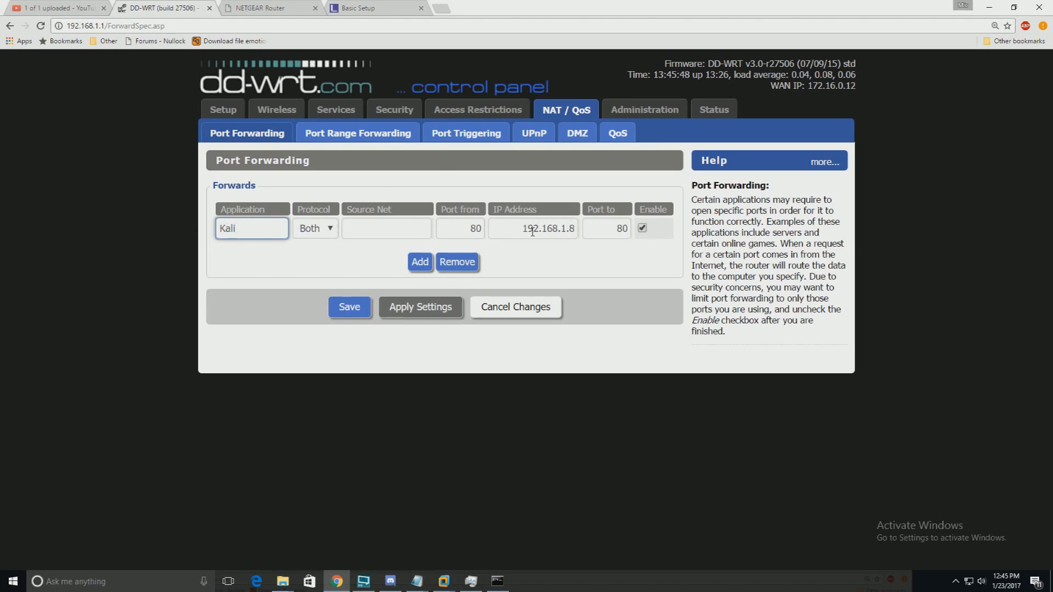
triple_click(533, 228)
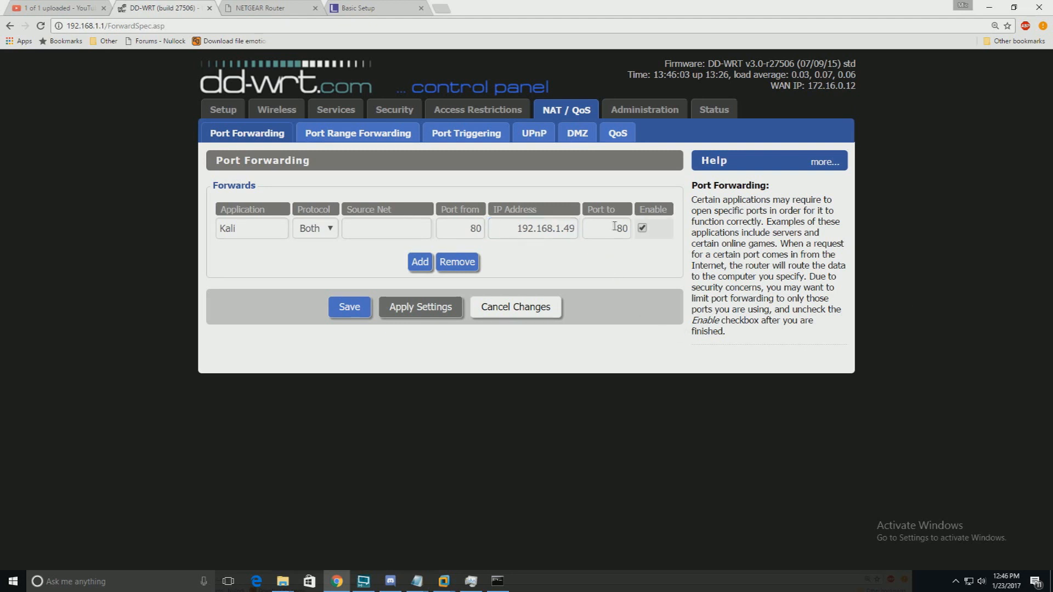
text(80)
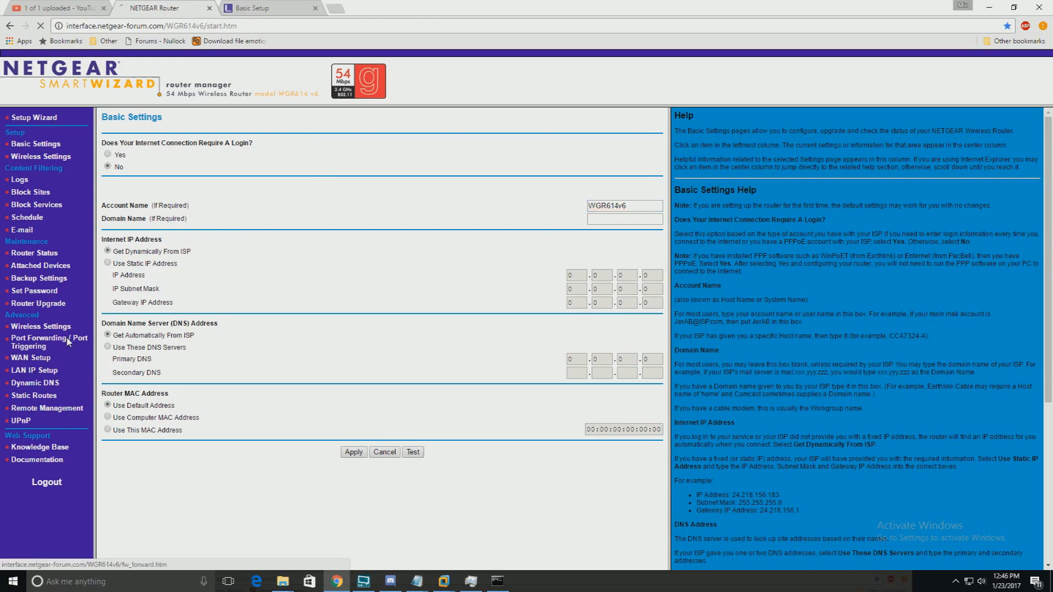
Start a NETGEAR custom port-forwarding service named http
click(49, 342)
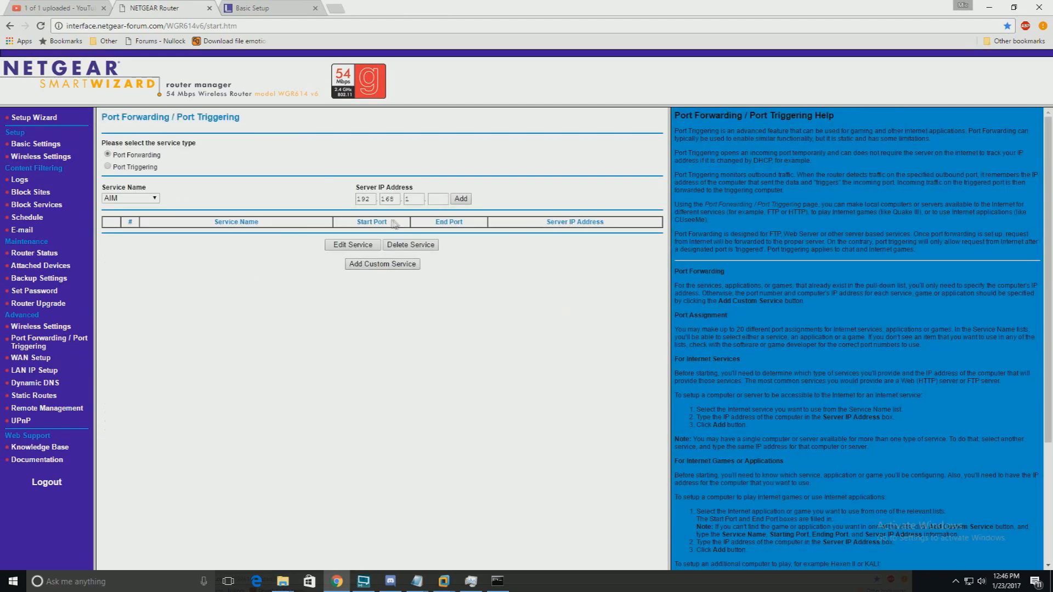
click(136, 155)
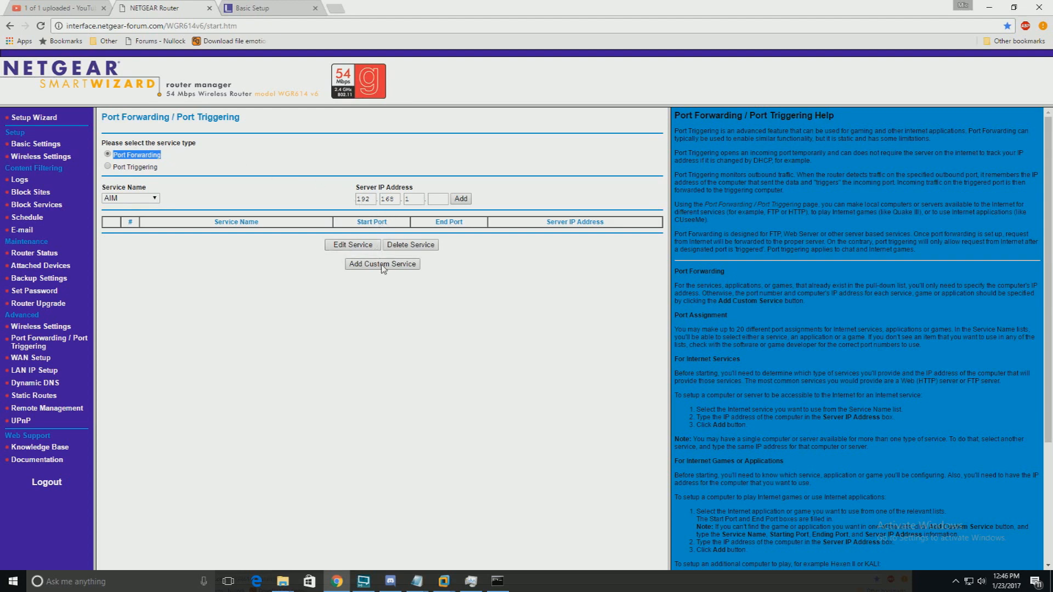
click(381, 263)
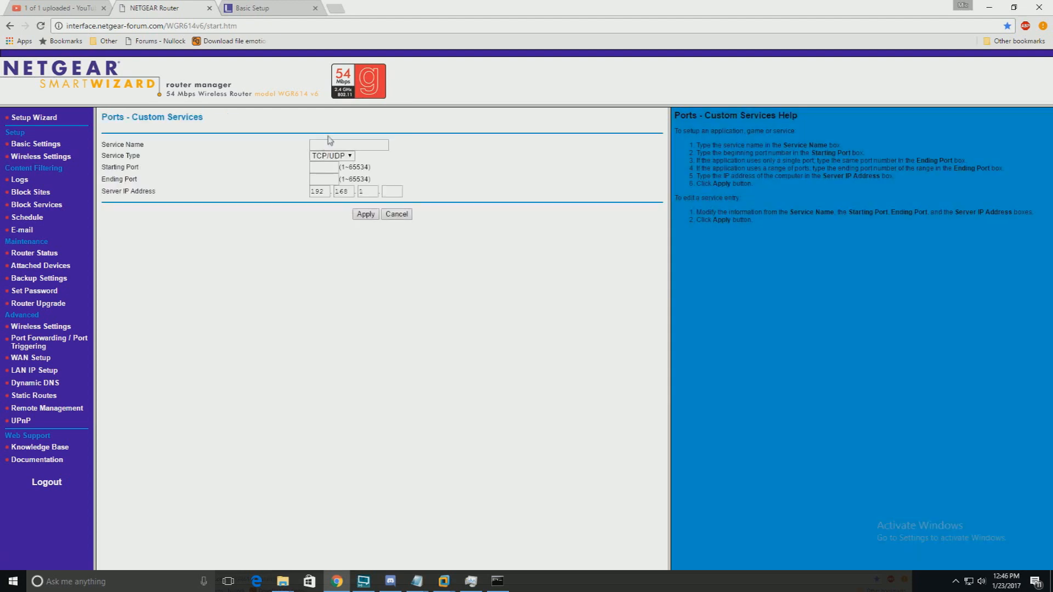
text(ht)
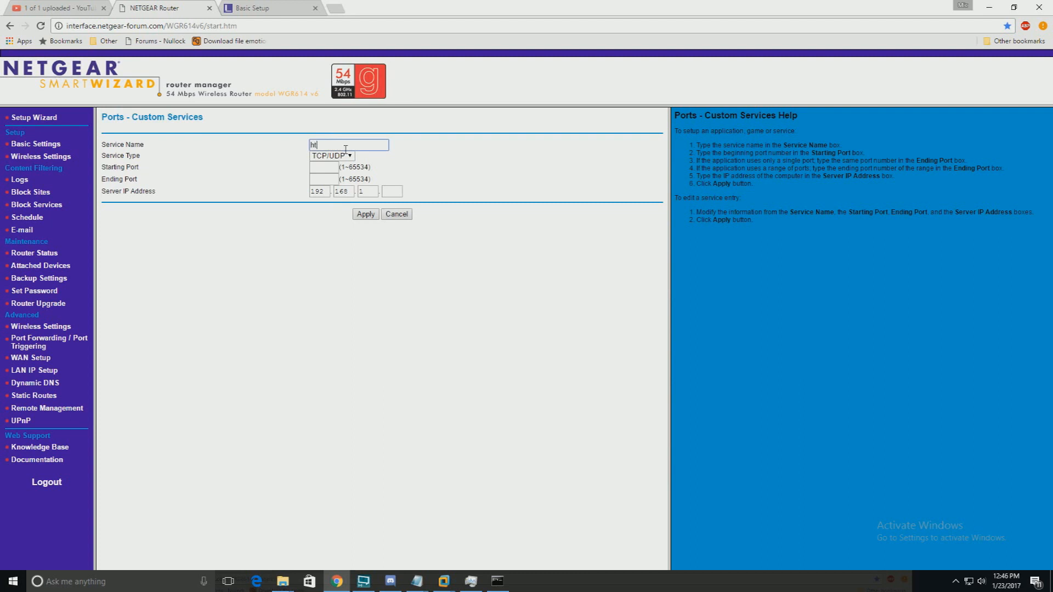
text(tp)
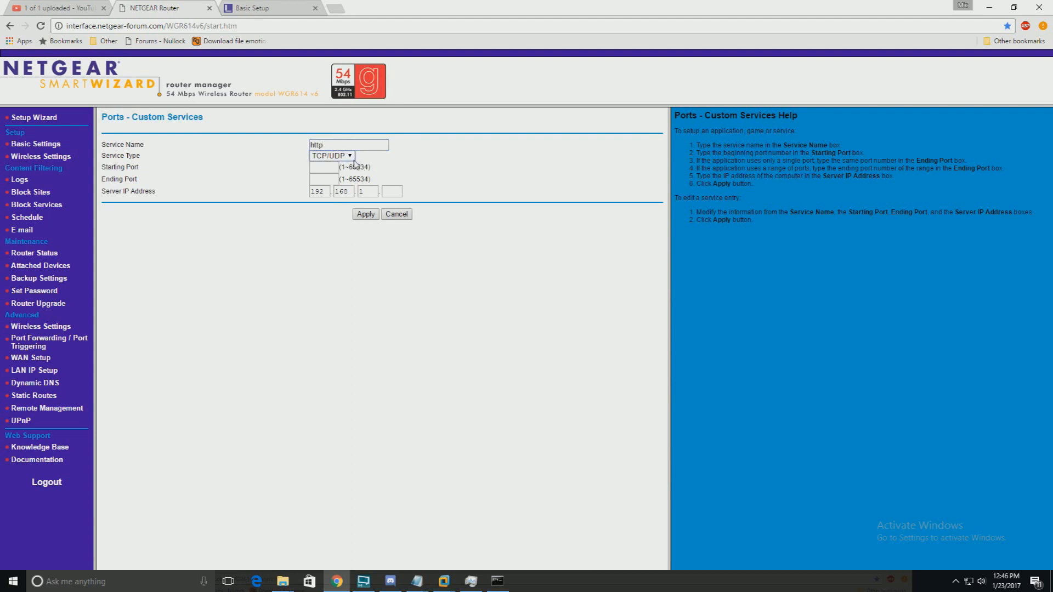
Set the http service to TCP, ports 80 to 80, server IP 192.168.1.49
click(332, 156)
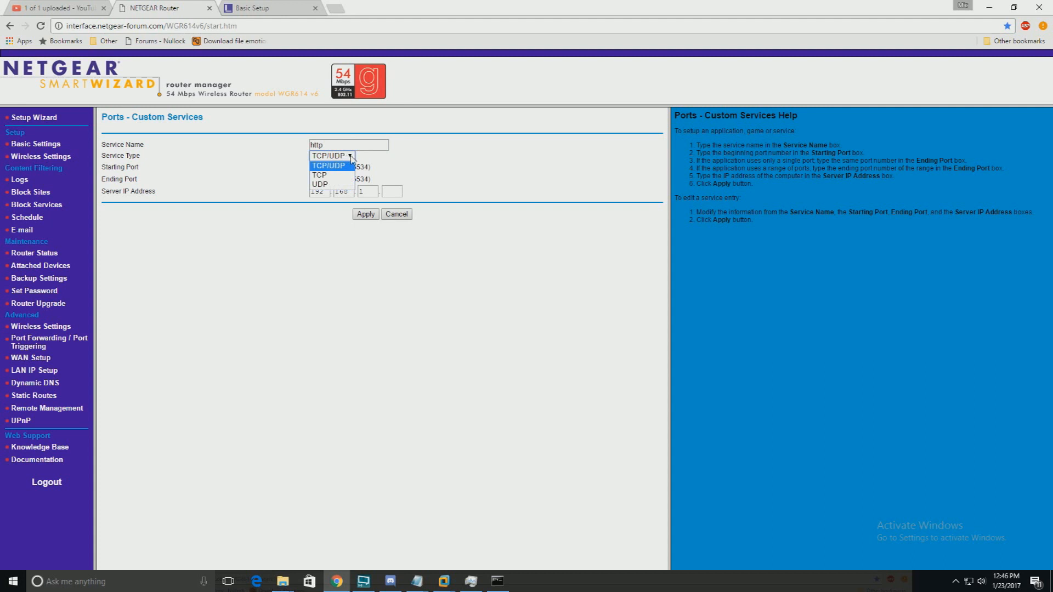
click(319, 175)
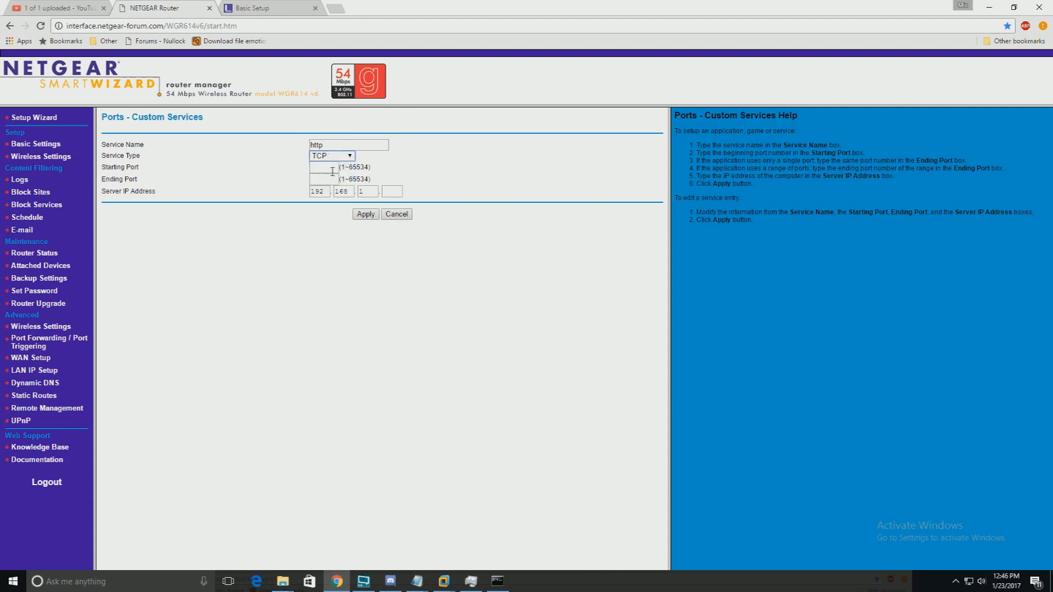
click(332, 155)
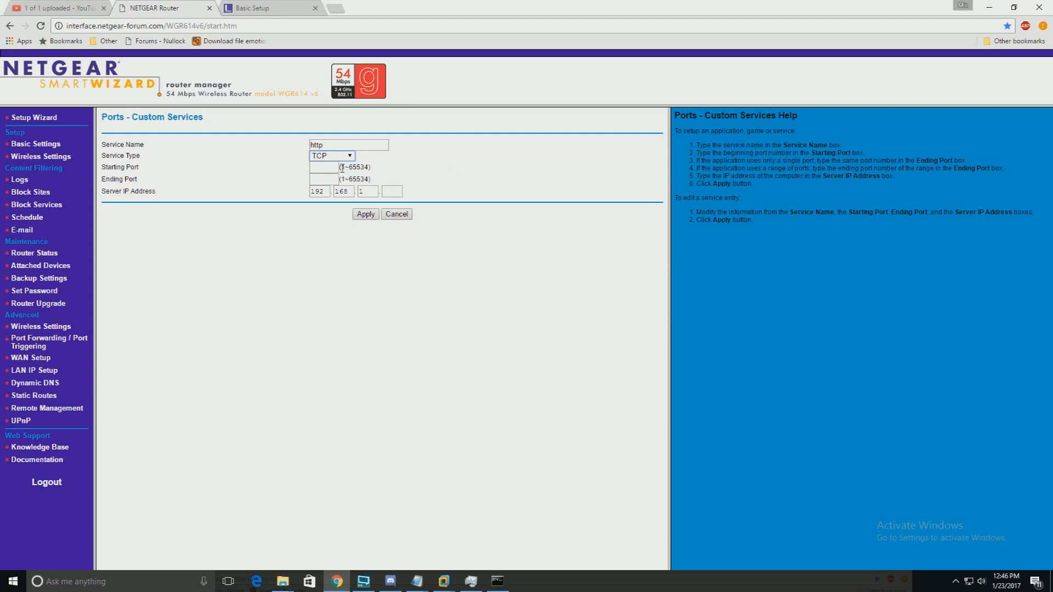
text(80)
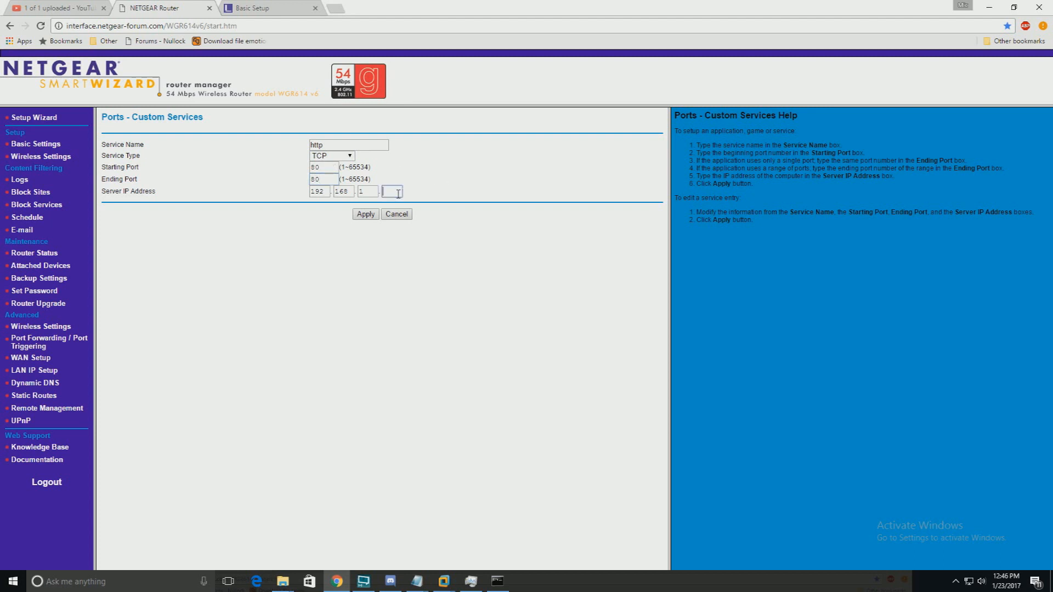
text(49)
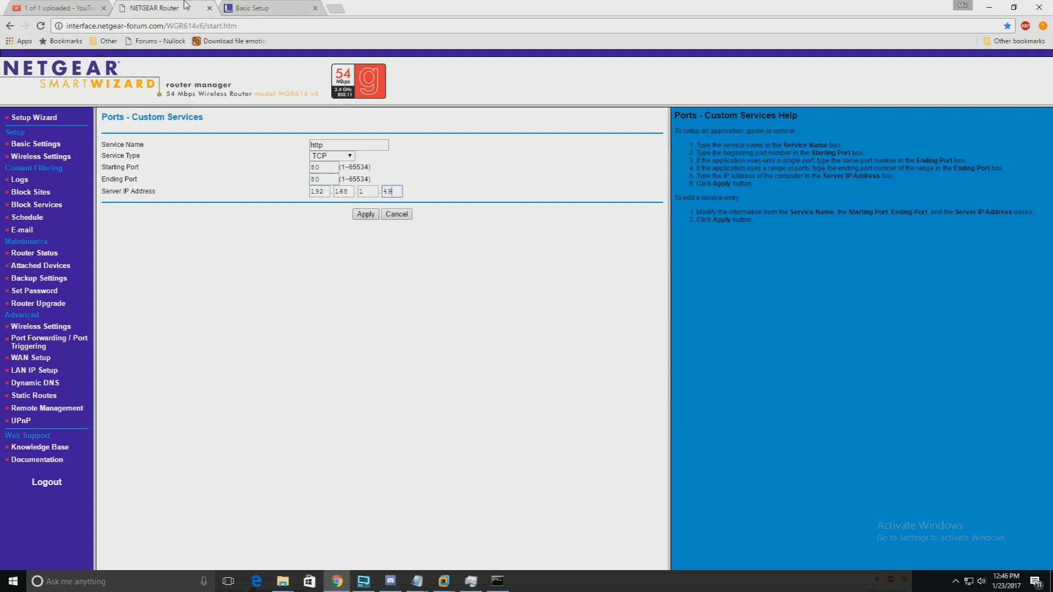
mouse_move(155, 8)
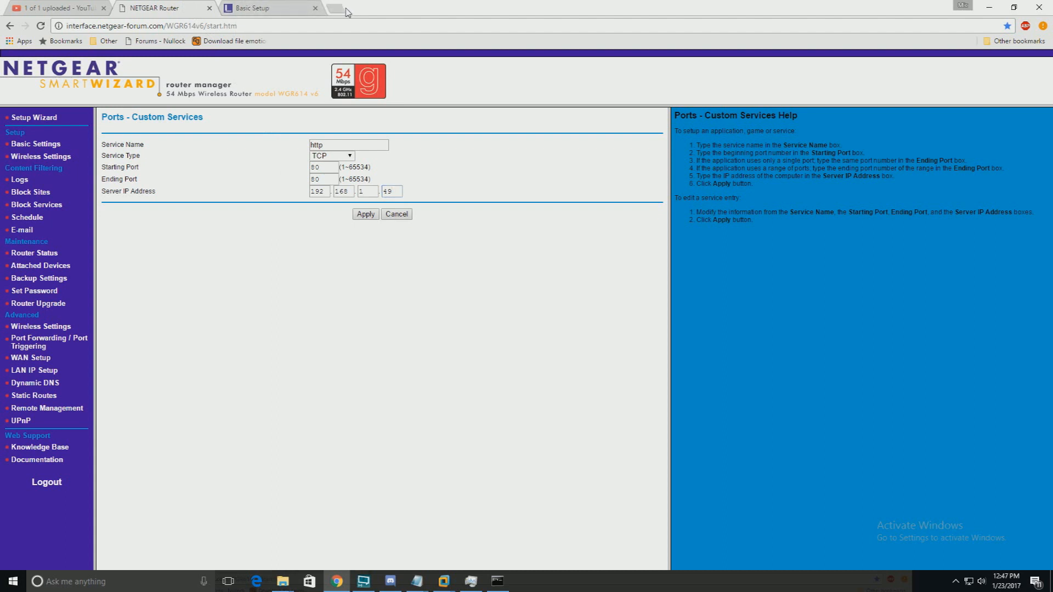
Load canyouseeme.org with port 80 to check, and open another tab to the DD-WRT router at 192.168.1.1
text(ipc)
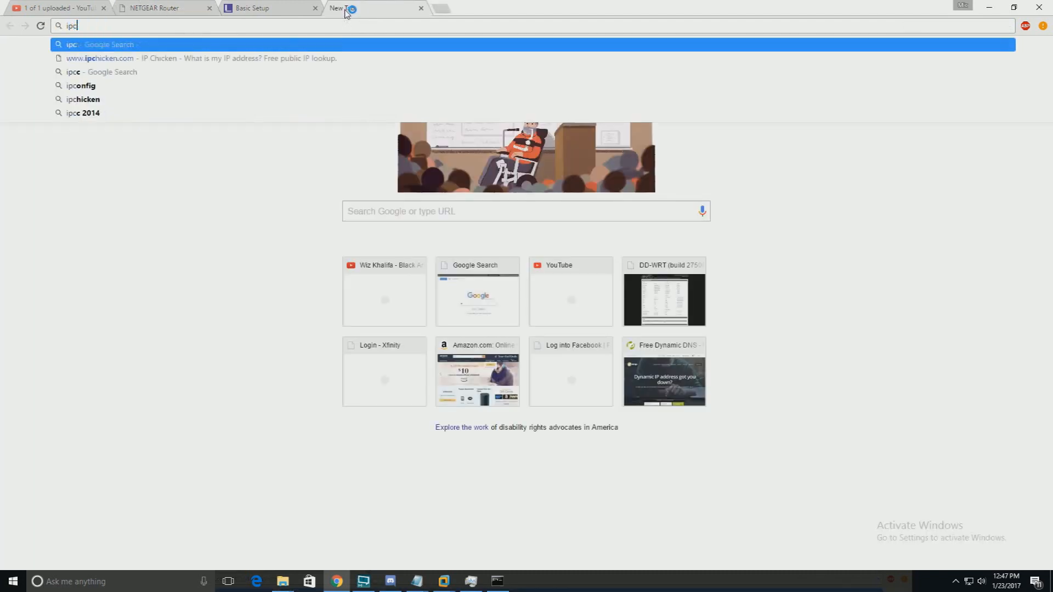
text(canyouseeme.org)
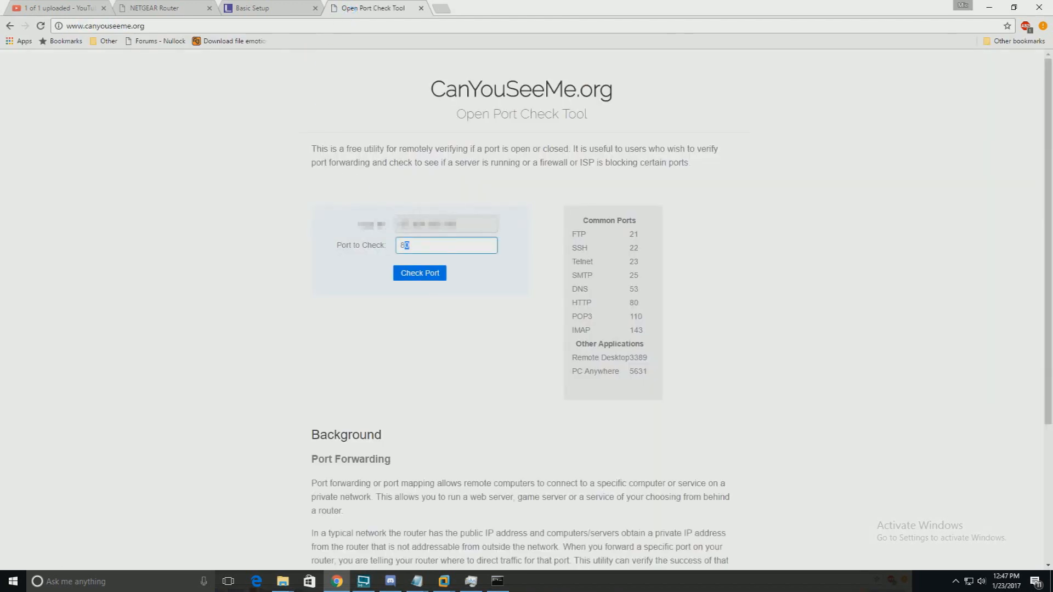
text(0)
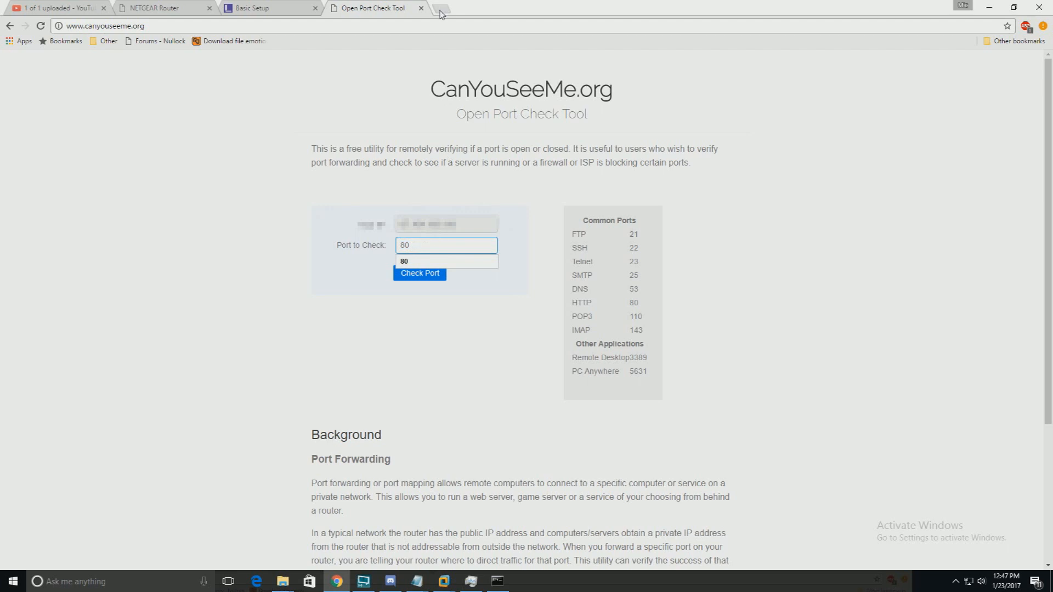
click(442, 7)
text(192.168.1.1)
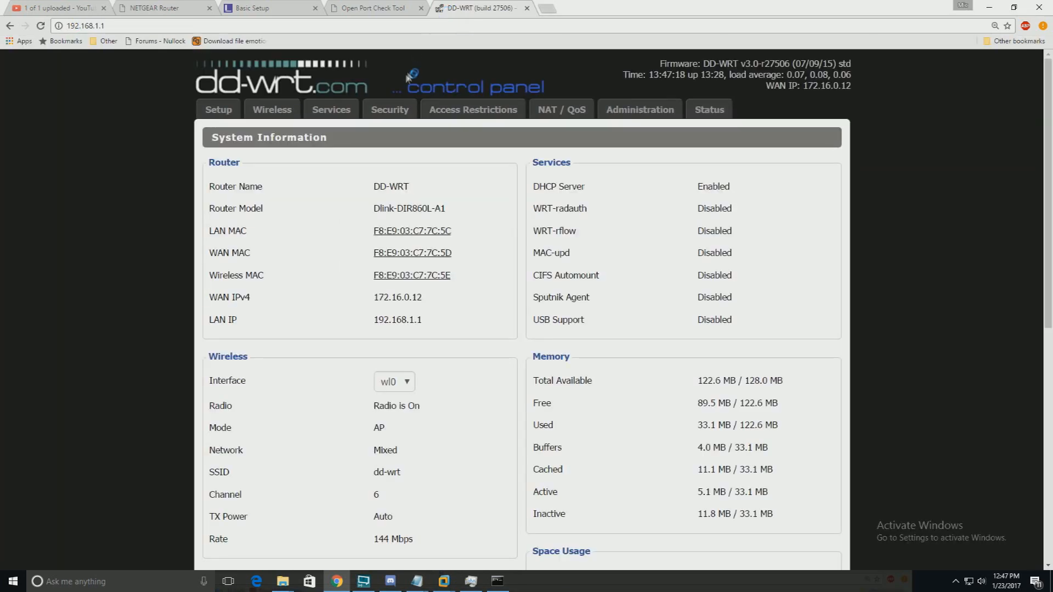
Show the DD-WRT Kali rule forwarding port 80 to 192.168.1.8 and focus its Port to field
click(560, 110)
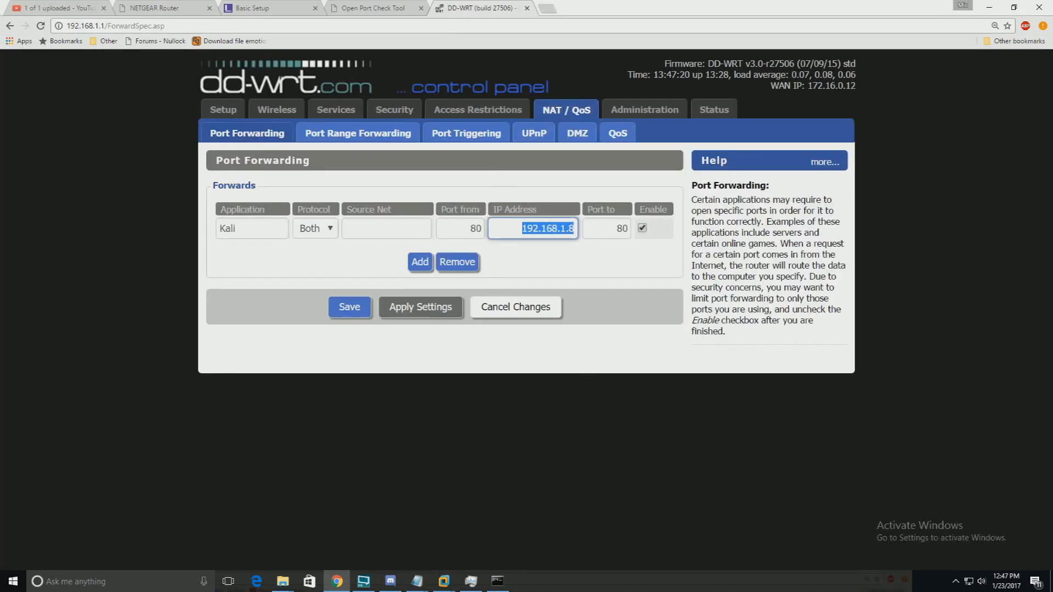
click(604, 228)
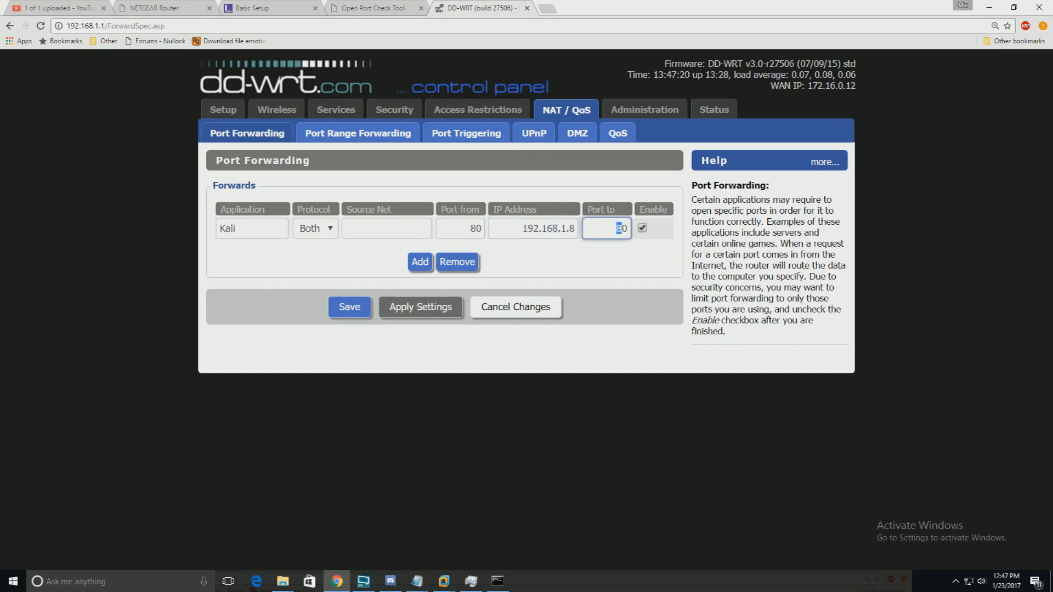
click(369, 8)
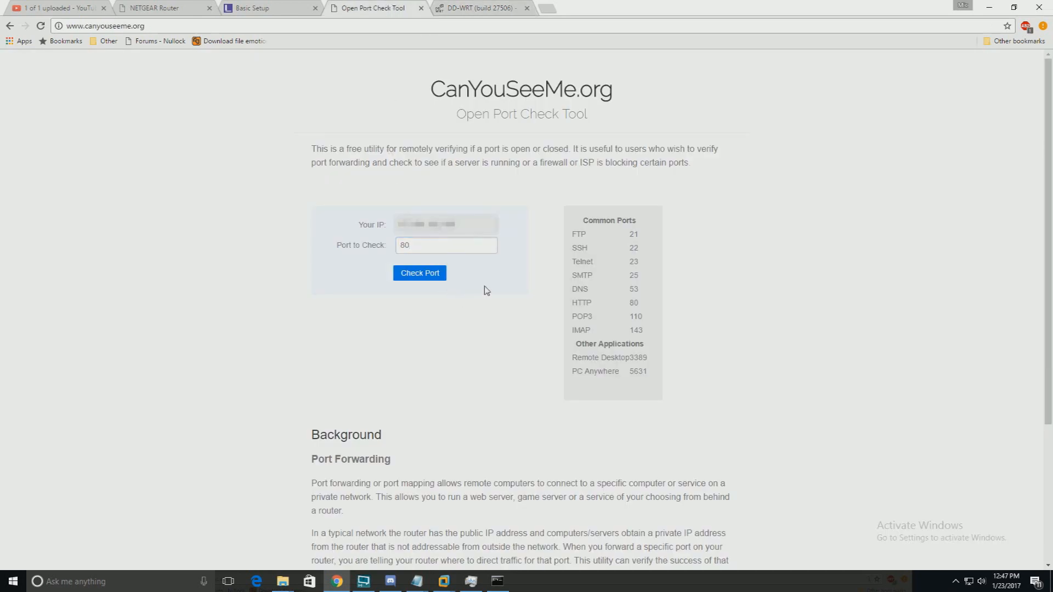
Run the CanYouSeeMe check for port 80, highlight the Success result, and return to DD-WRT
click(419, 274)
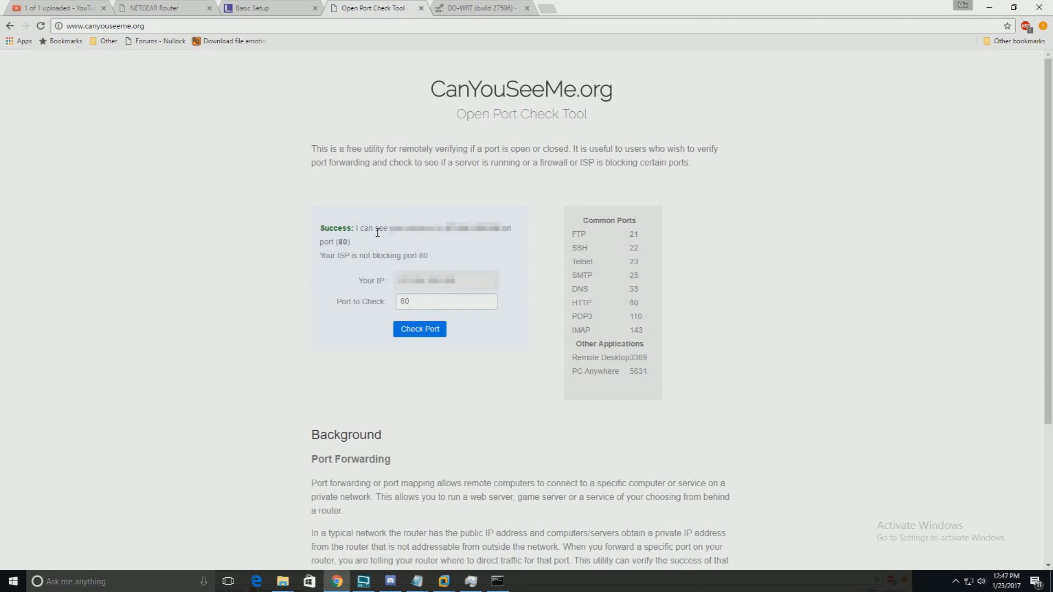
double_click(337, 228)
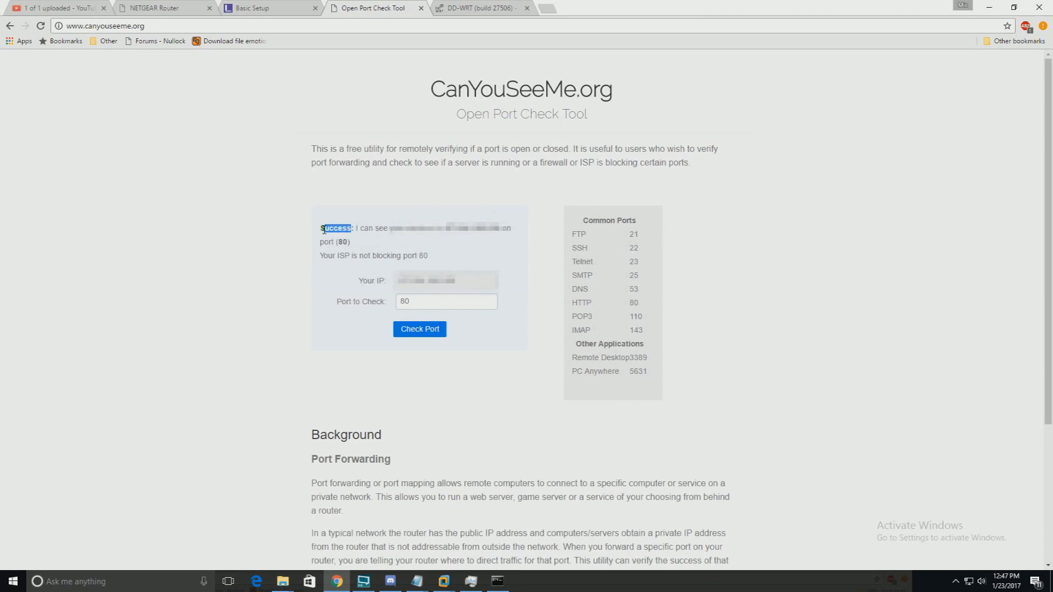
click(479, 8)
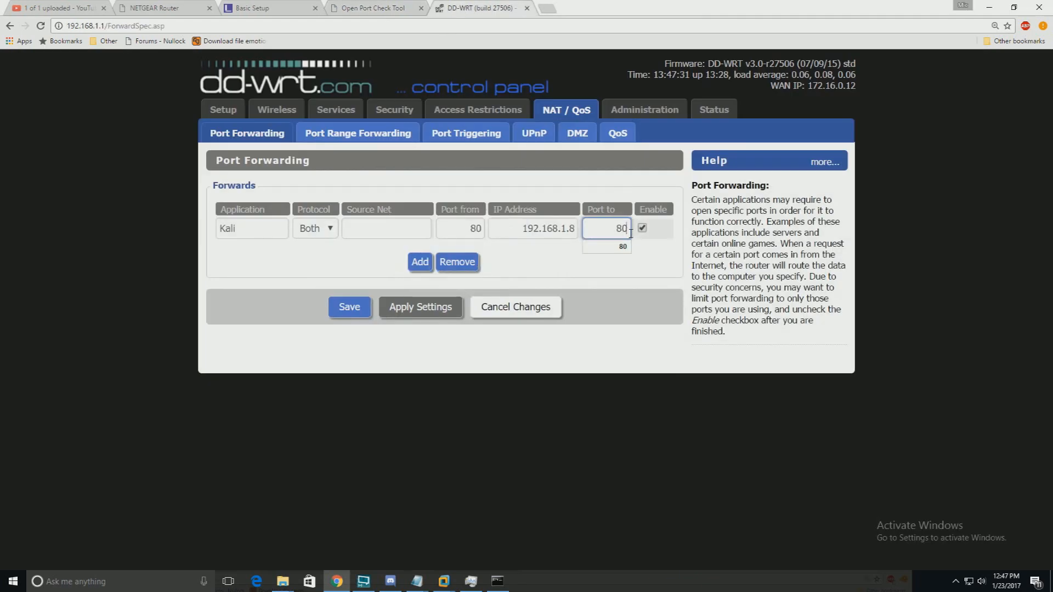
Change the Kali rule's destination port to 81, save and apply, then return to the port check page
text(81)
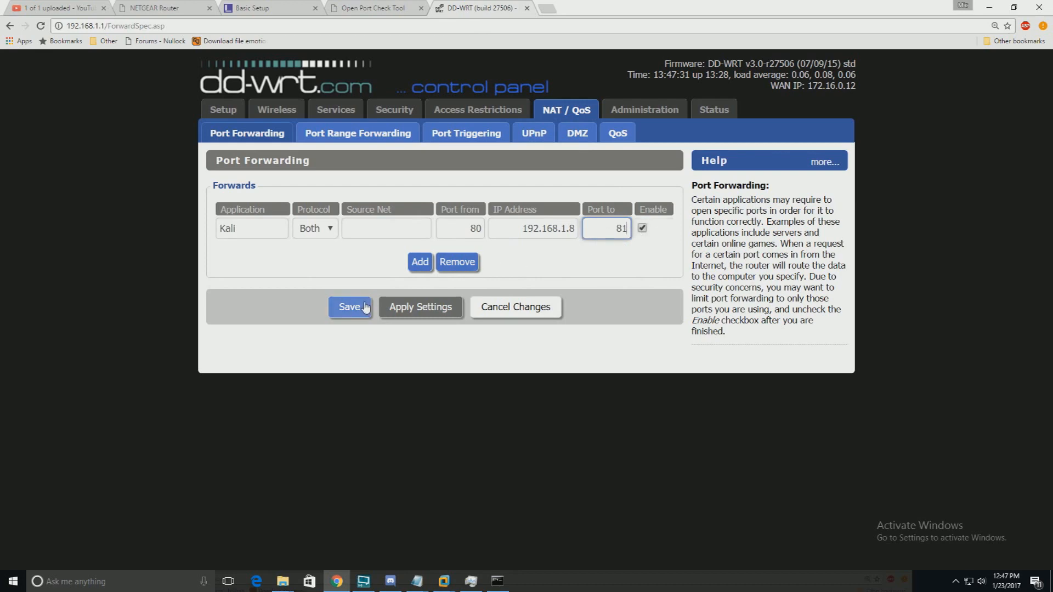
click(348, 308)
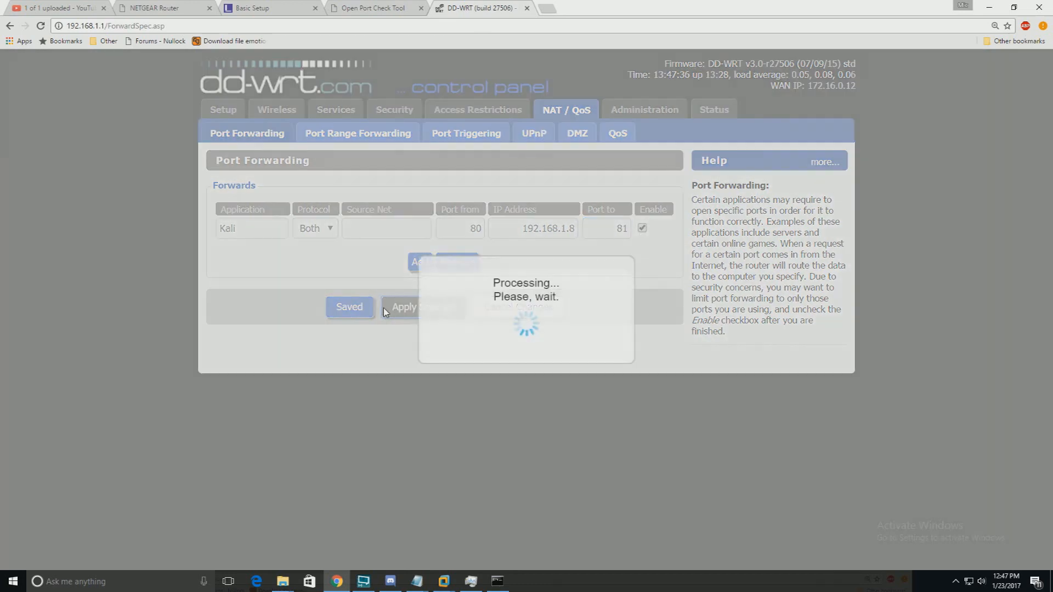
click(403, 307)
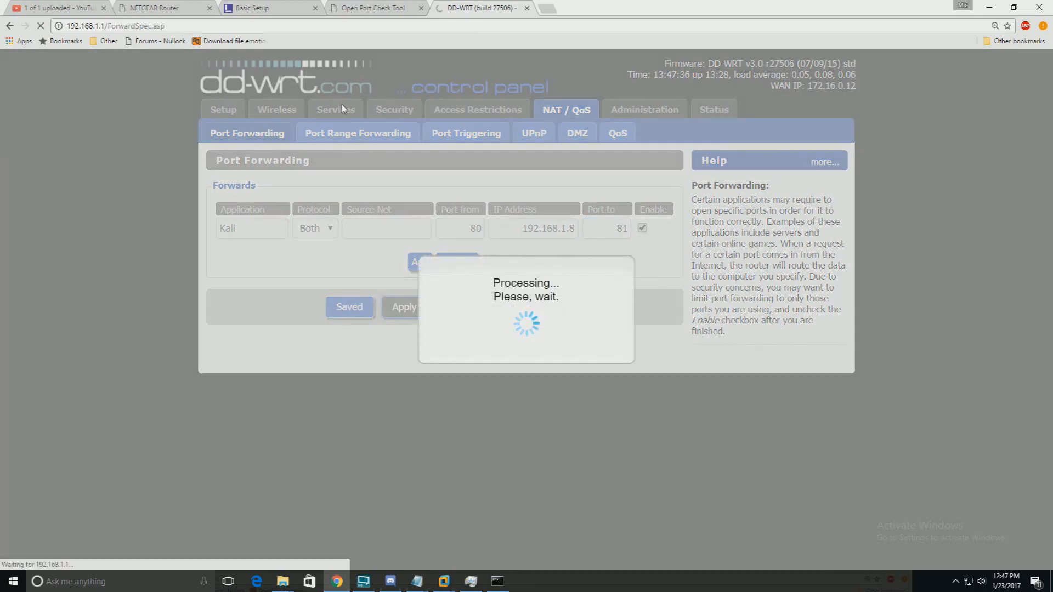
click(370, 8)
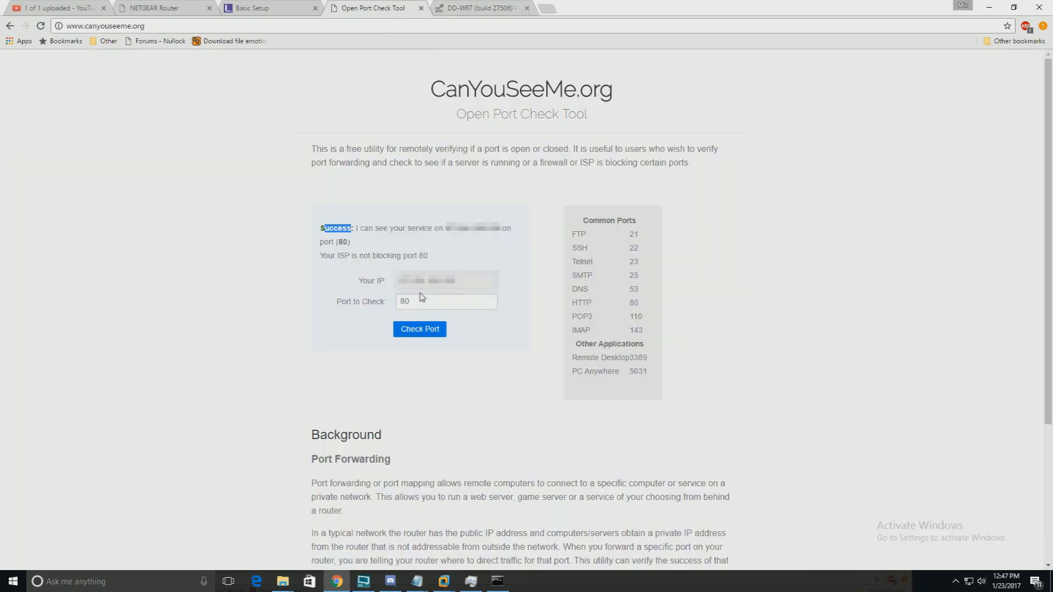
Re-check port 80 to see it refused, then restore the Kali rule to port 80, saved and applied
click(419, 329)
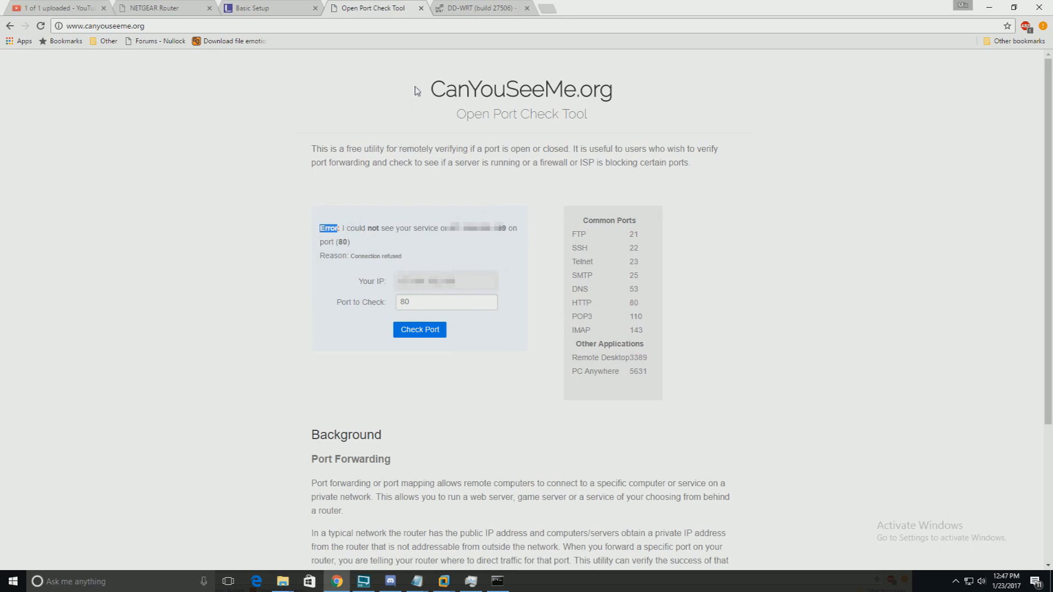
click(480, 7)
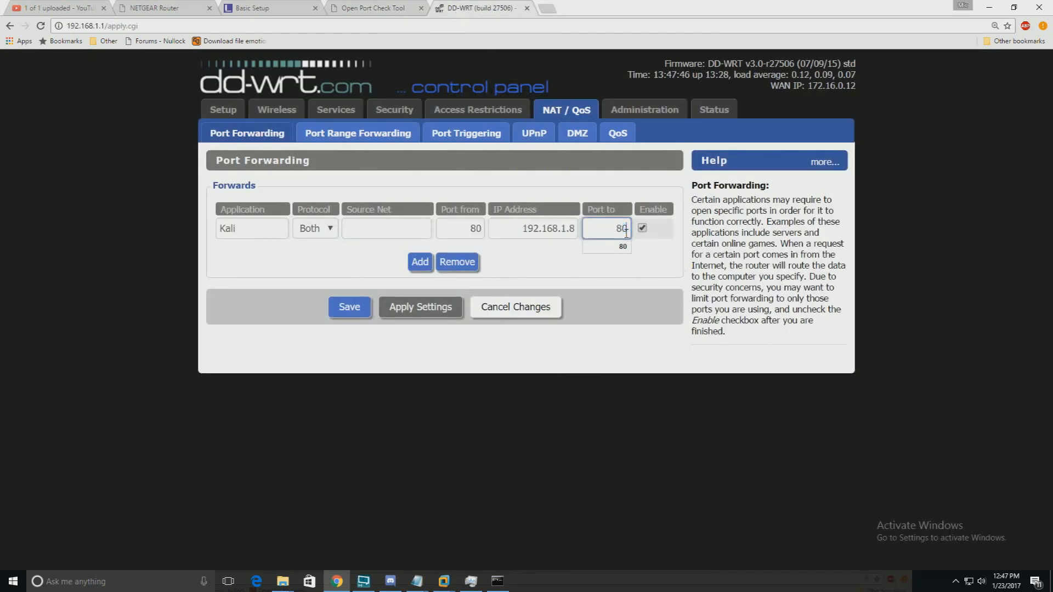
click(349, 307)
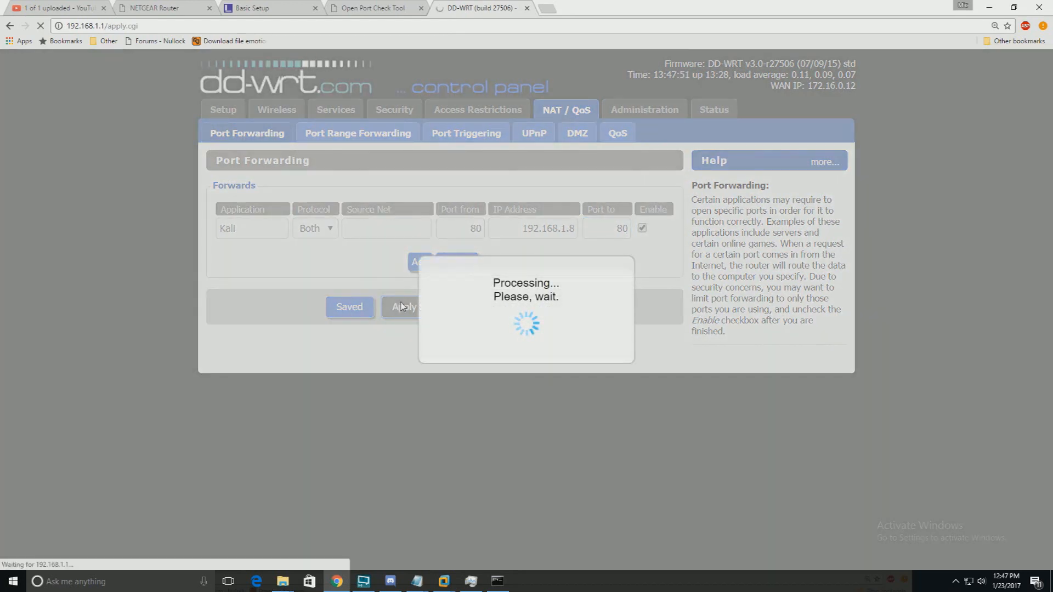
click(420, 307)
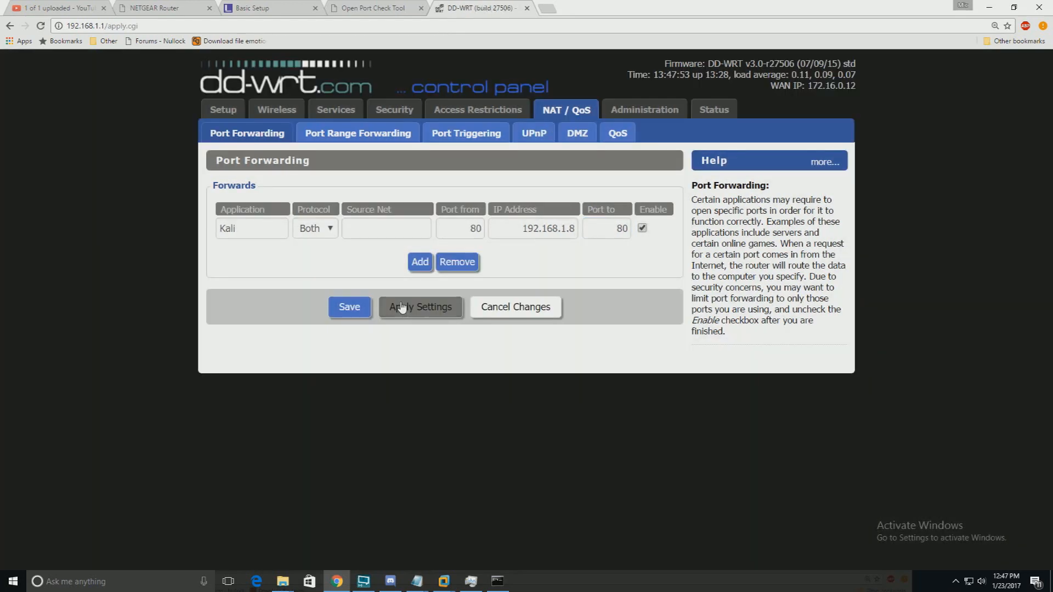